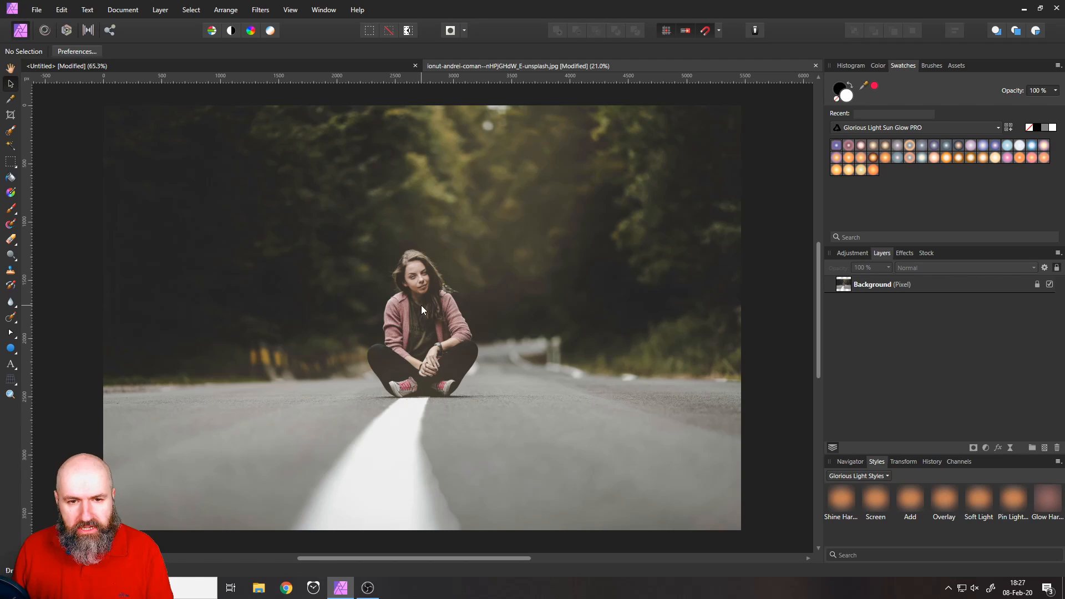
mouse_move(867, 312)
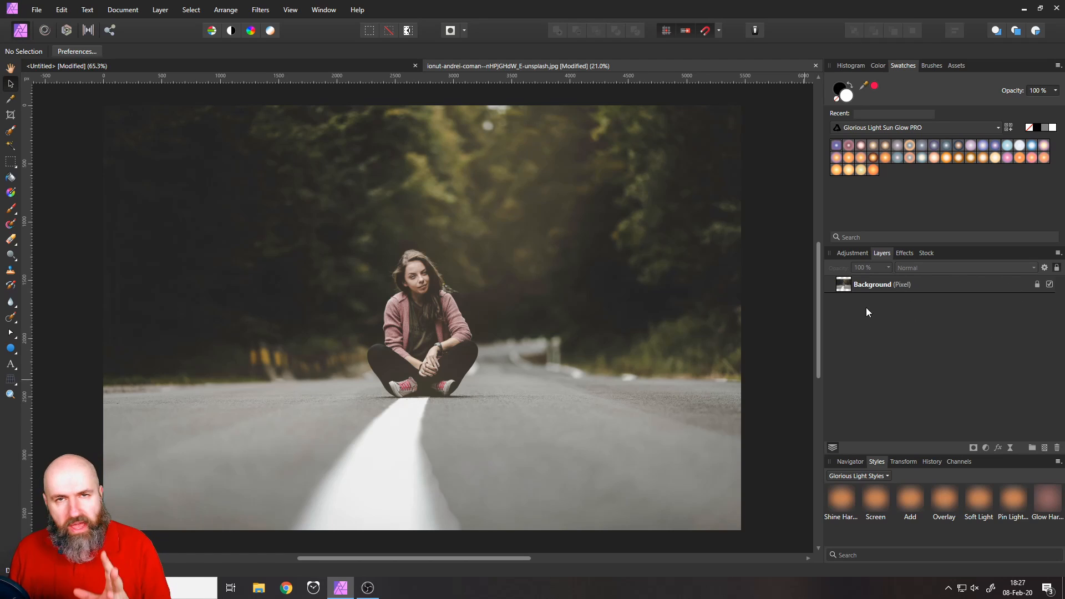
mouse_move(829, 292)
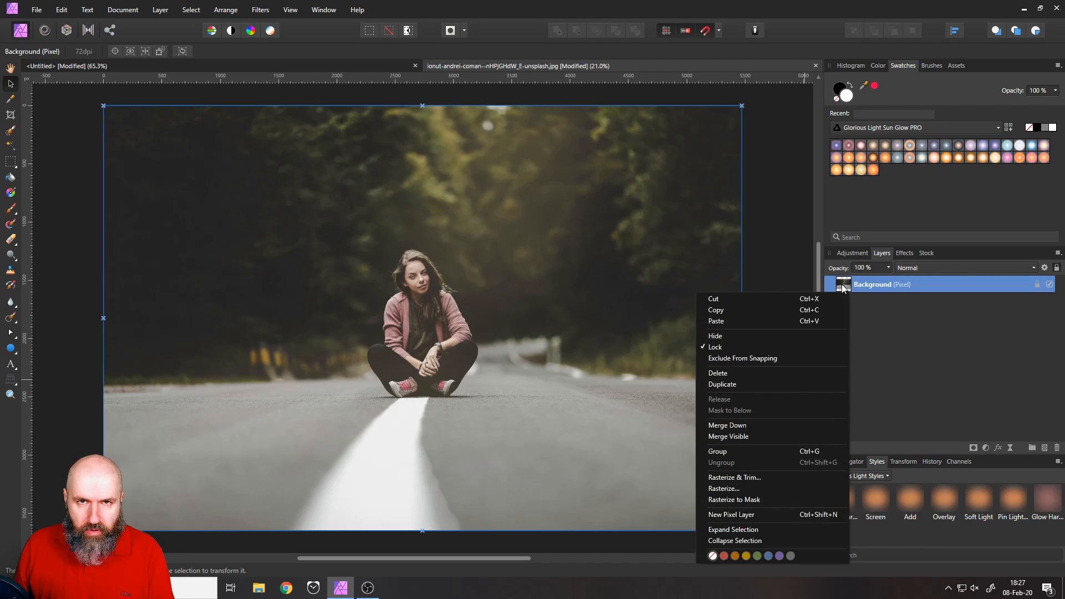
mouse_move(768, 436)
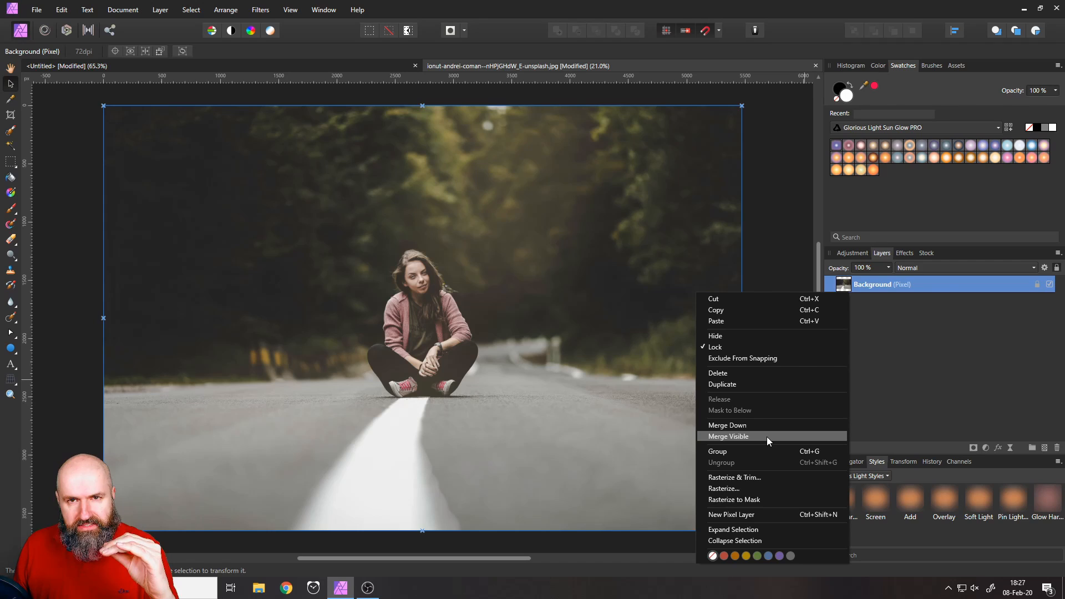
- Merge the visible road photo into a new Pixel layer blended as Soft Light
click(722, 385)
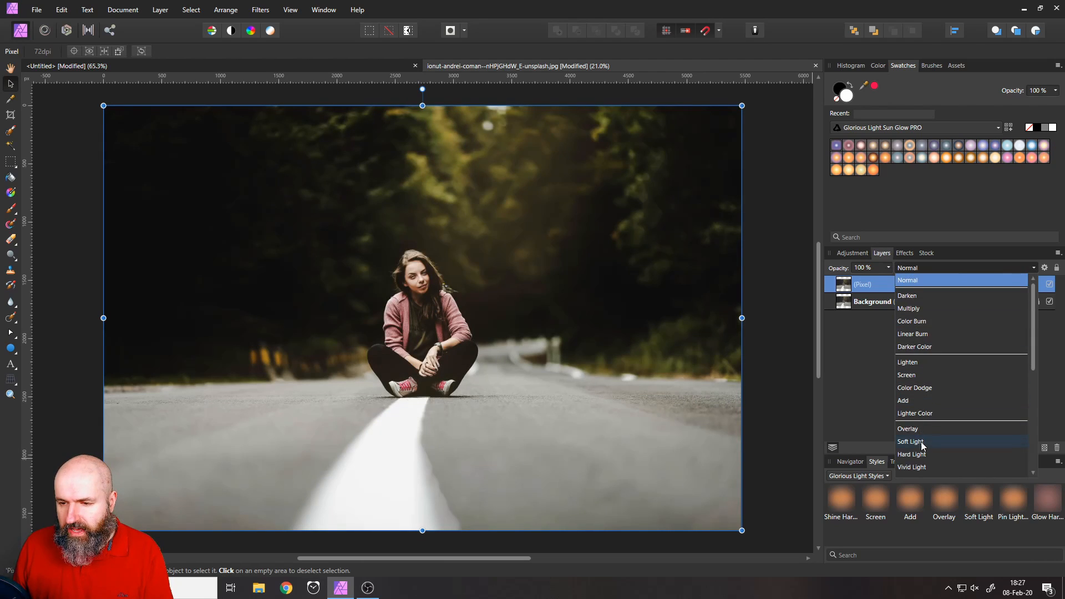
click(910, 441)
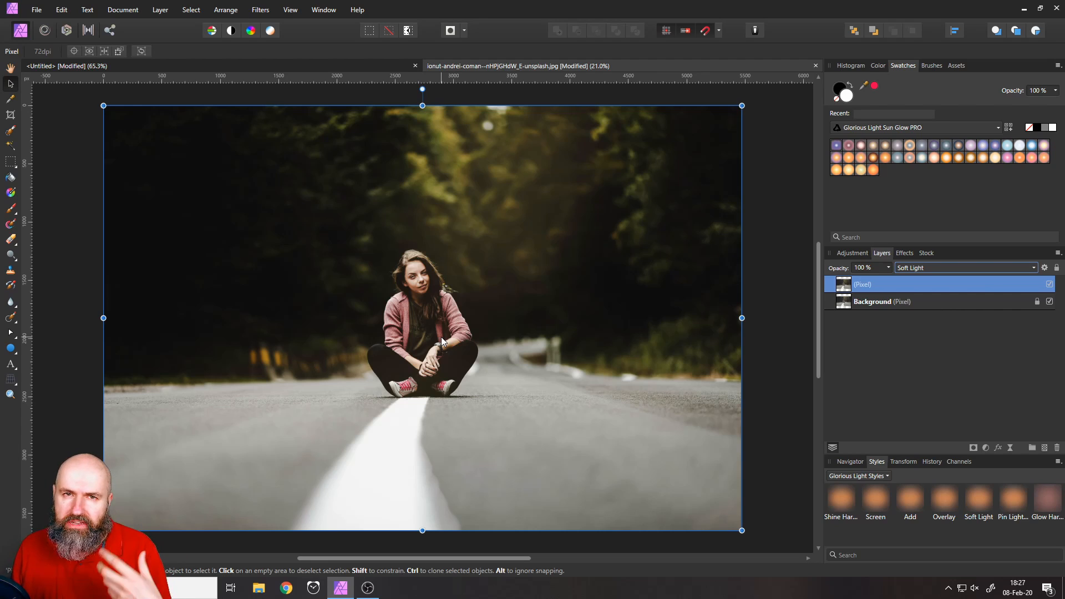
click(887, 268)
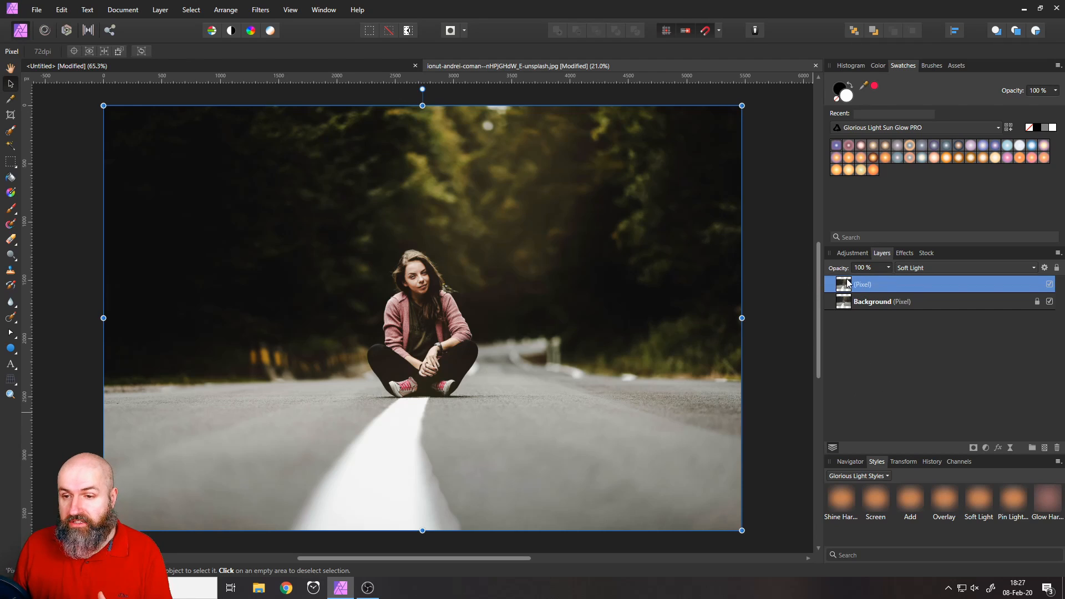
- Delete the merged Pixel layer and add a Curves adjustment blended as Soft Light
click(1055, 448)
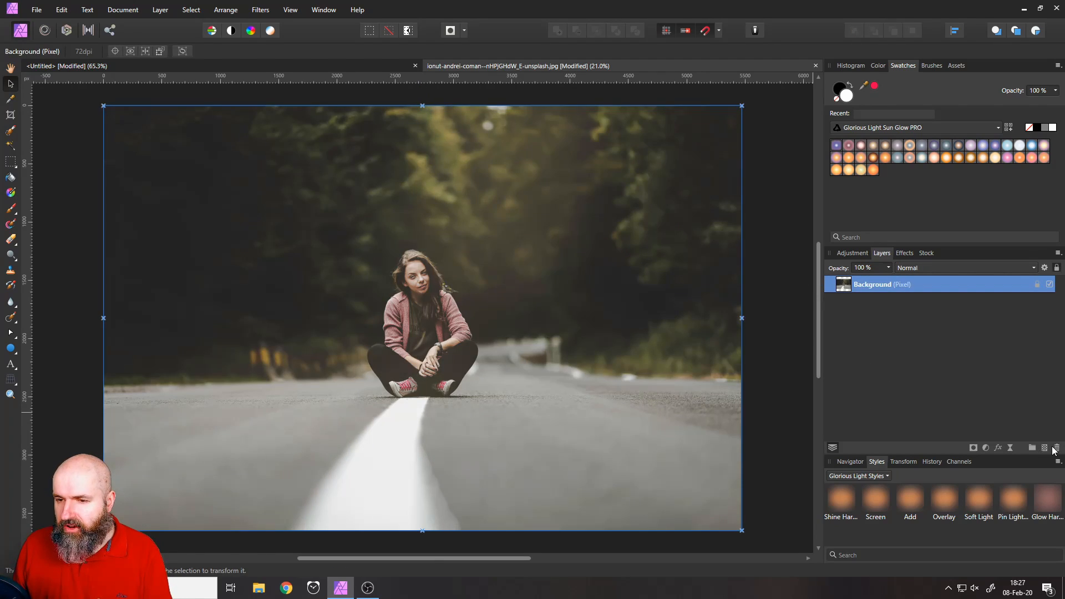
mouse_move(989, 420)
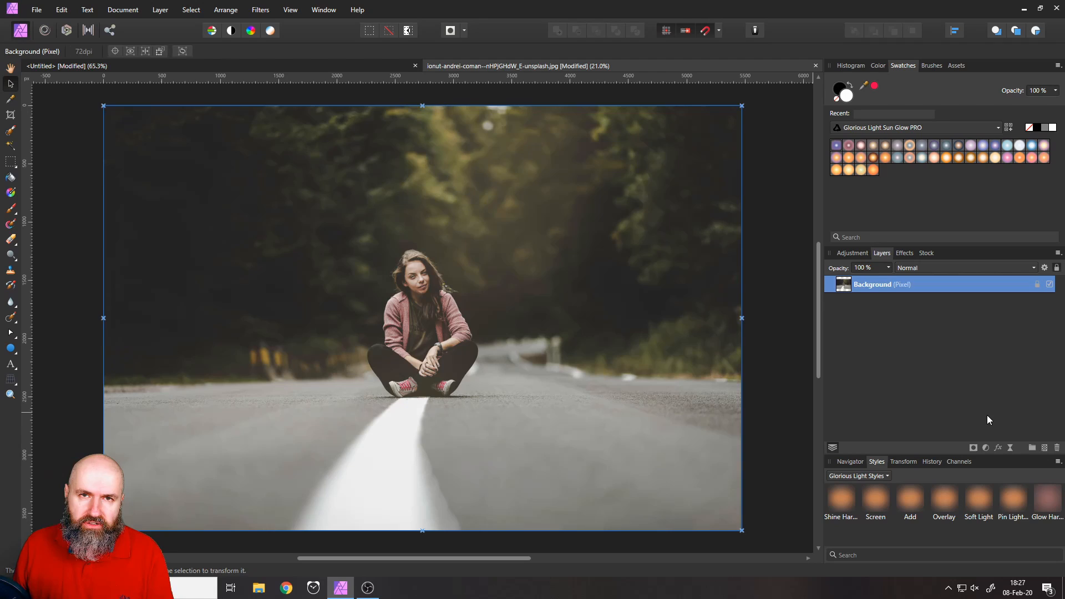
mouse_move(960, 445)
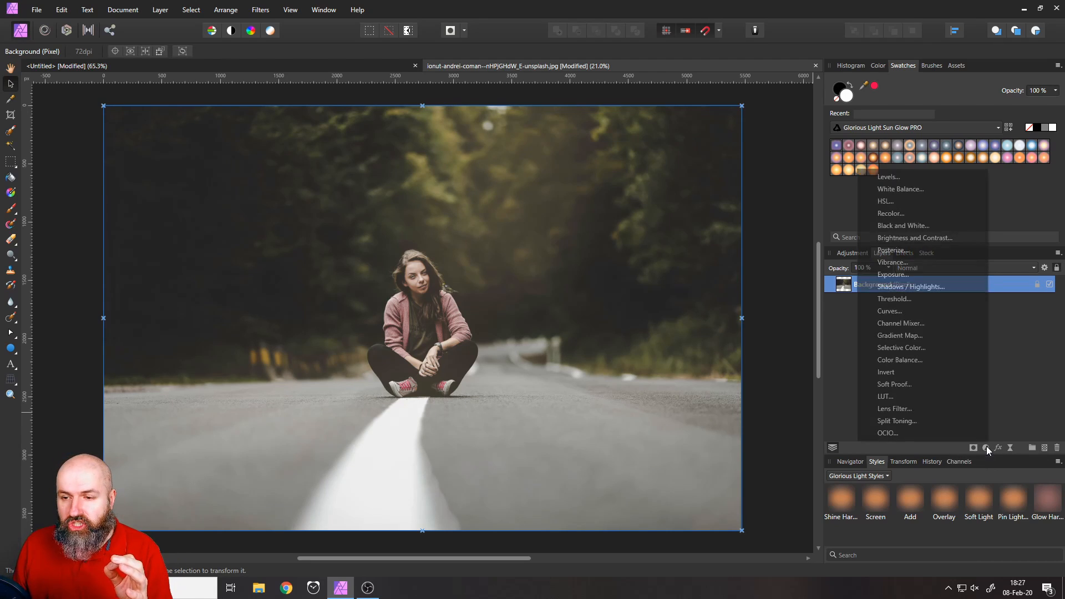
mouse_move(898, 310)
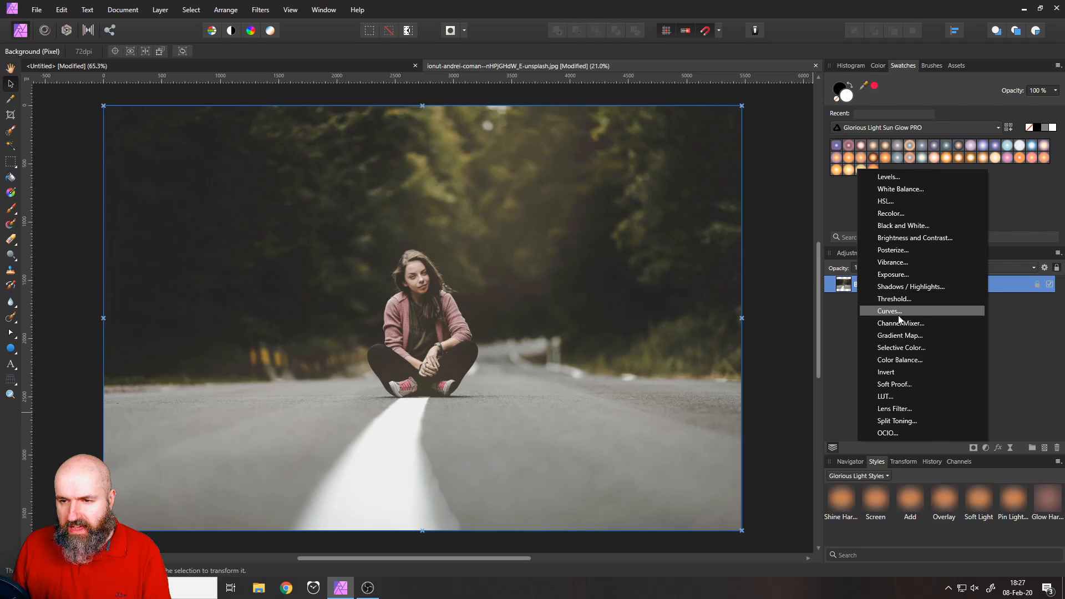
click(890, 312)
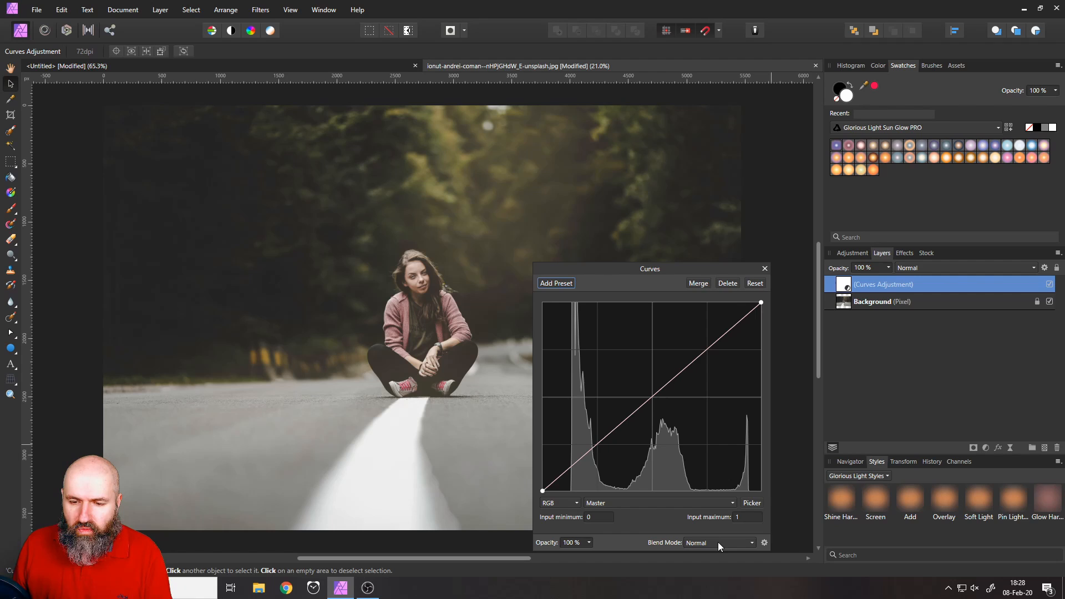
click(720, 542)
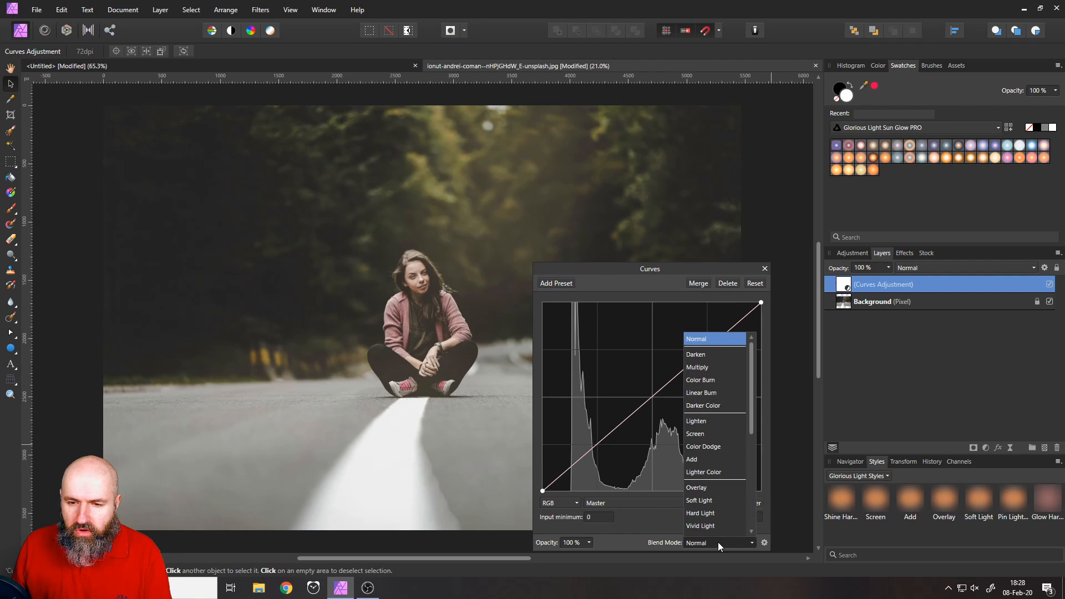
click(698, 500)
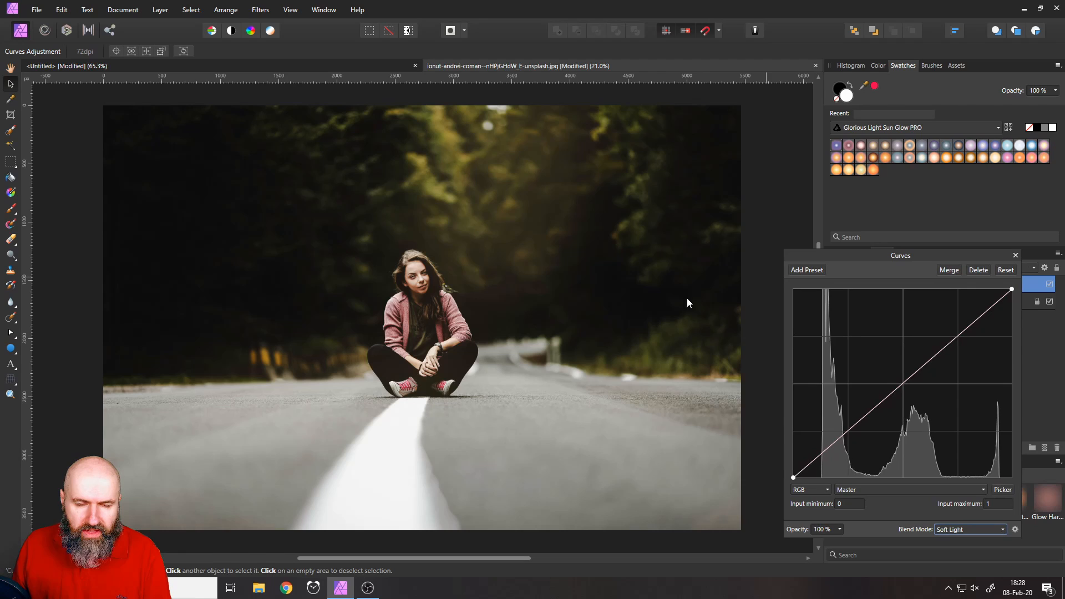
mouse_move(509, 312)
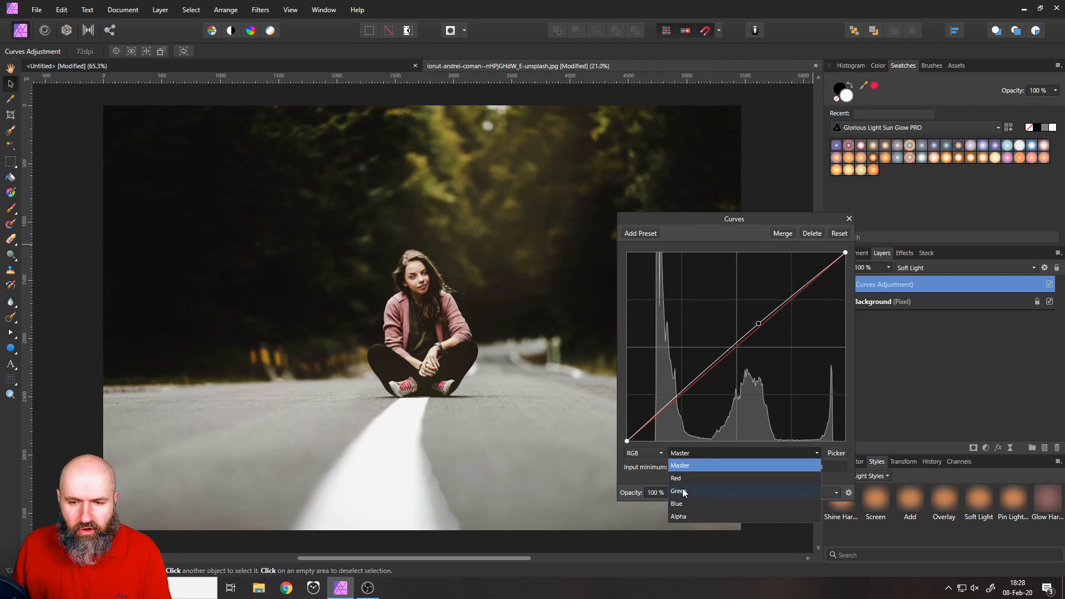
mouse_move(686, 477)
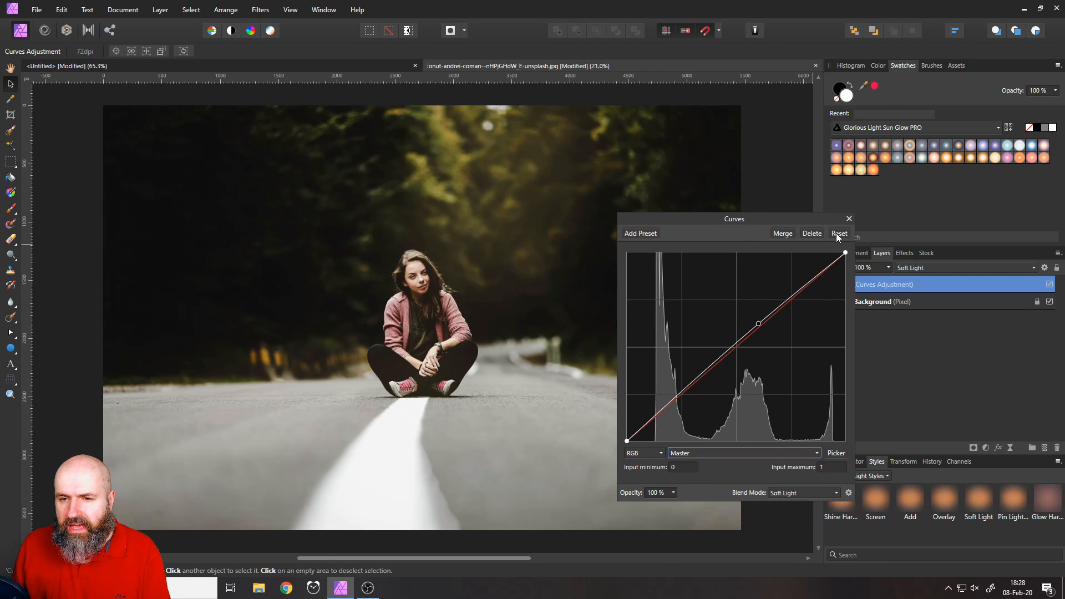
- Open the neon sign document, pick the Pen Tool, and zoom in on 'Never'
click(805, 493)
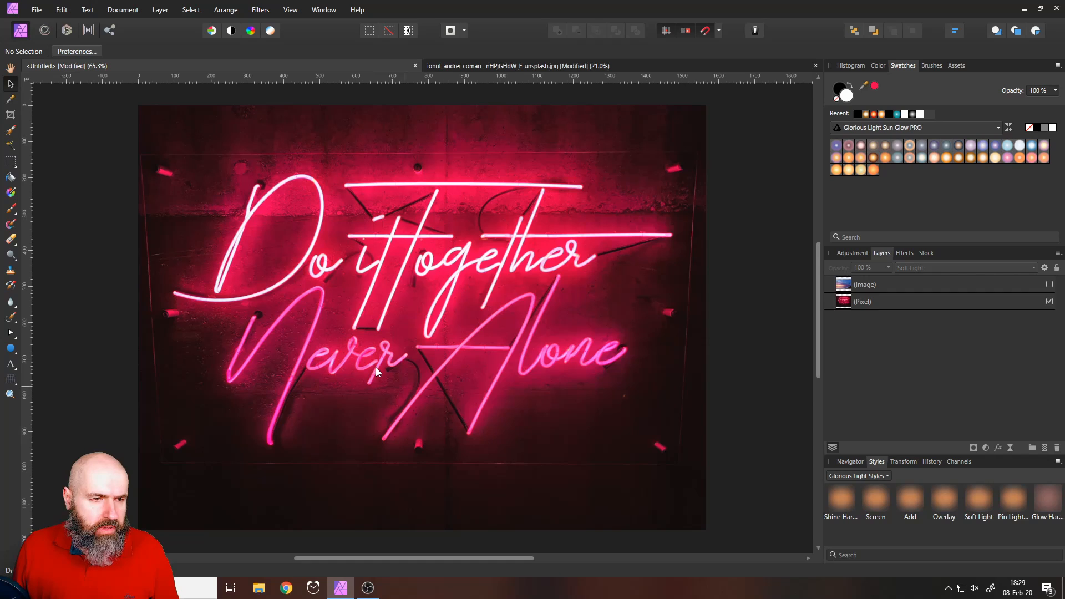
mouse_move(11, 339)
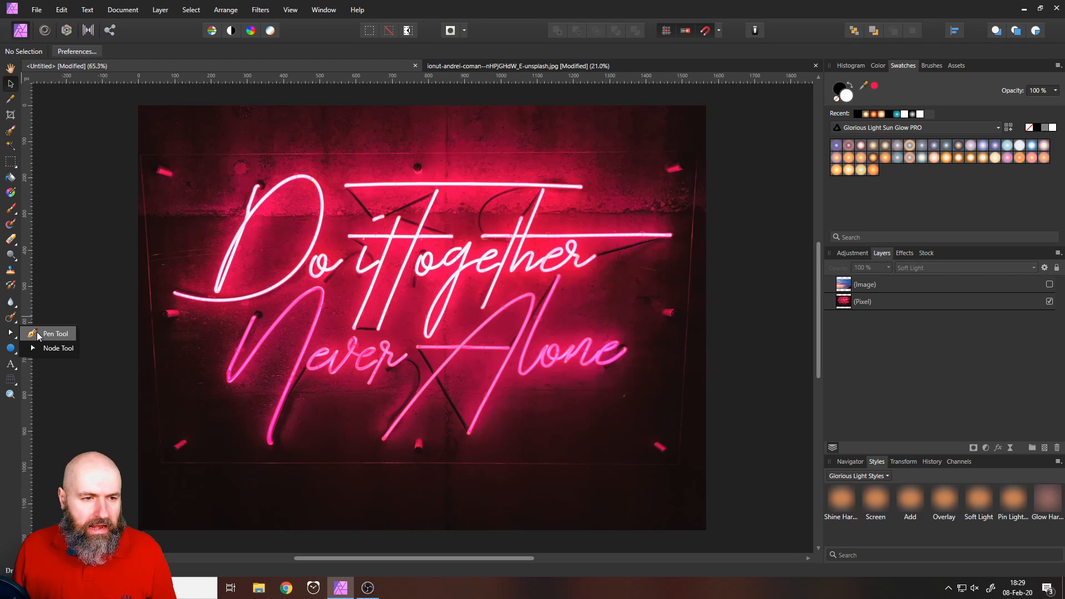
click(56, 333)
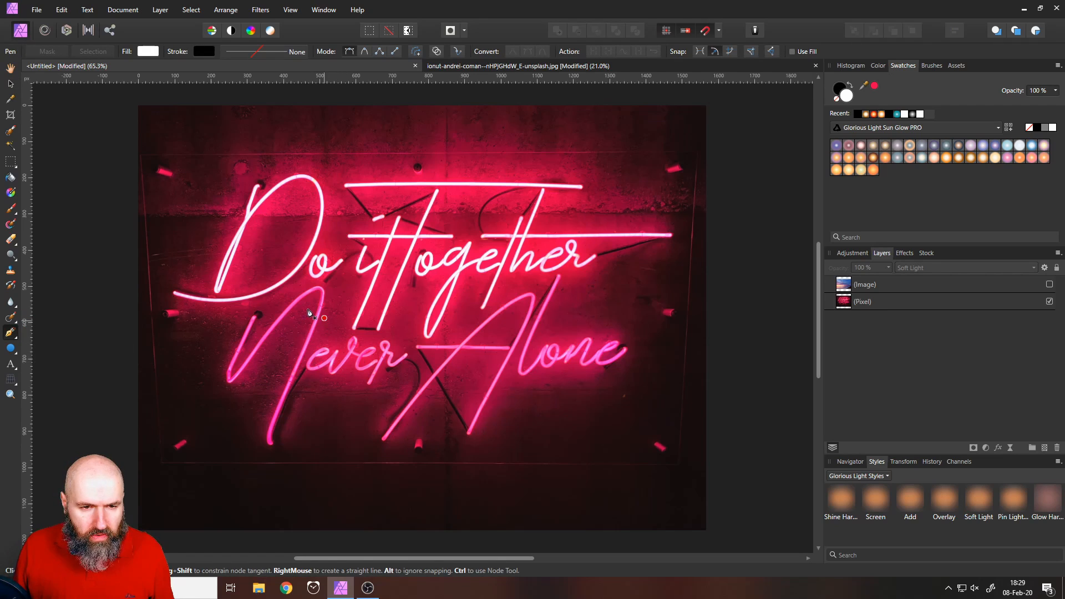
mouse_move(326, 375)
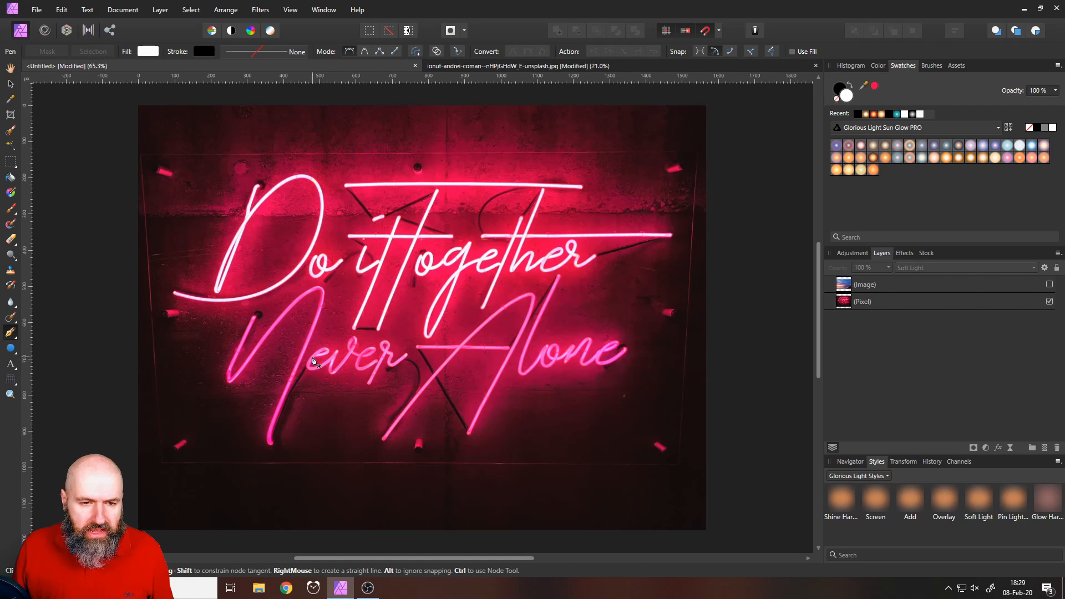
scroll(up, 3)
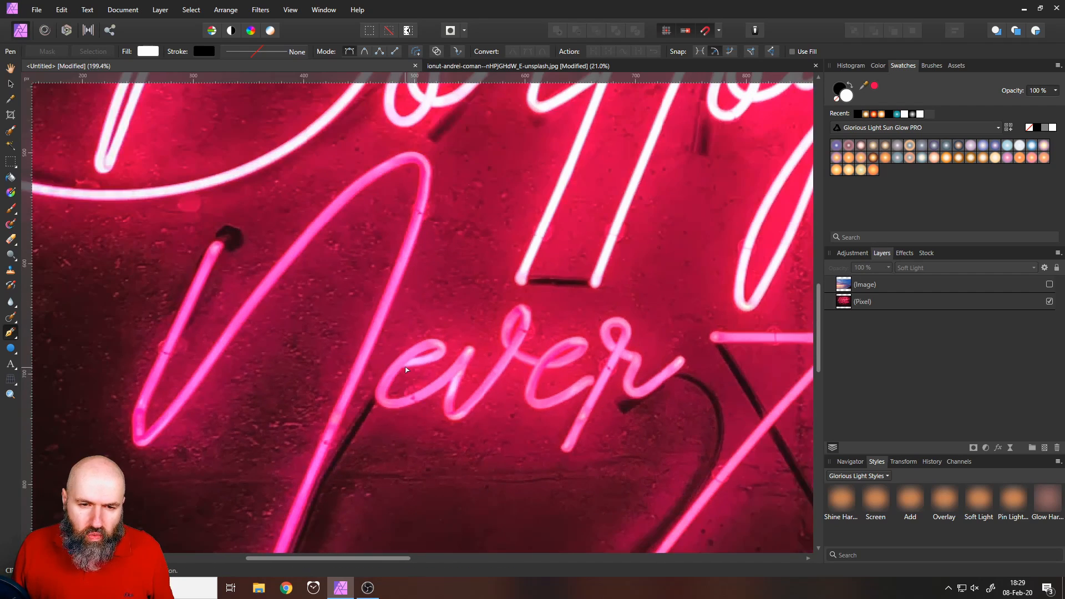
mouse_move(10, 333)
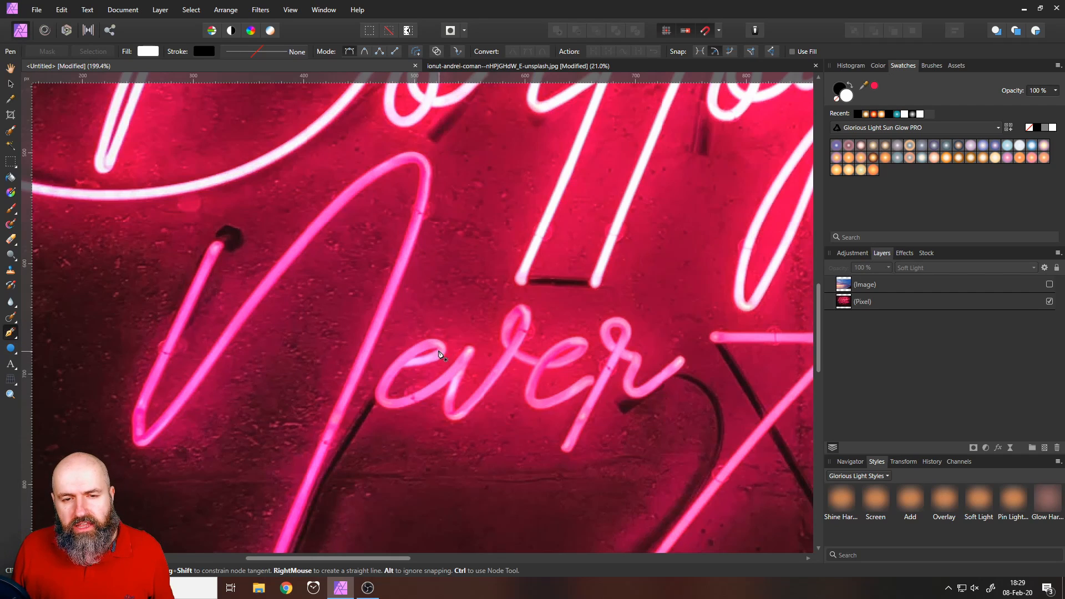
mouse_move(423, 372)
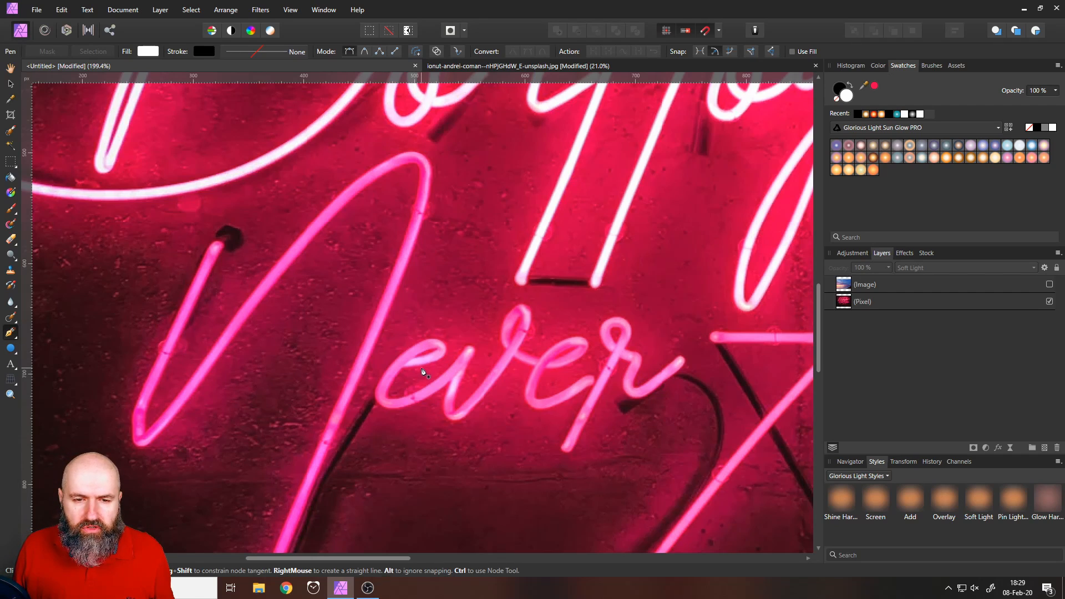
mouse_move(431, 366)
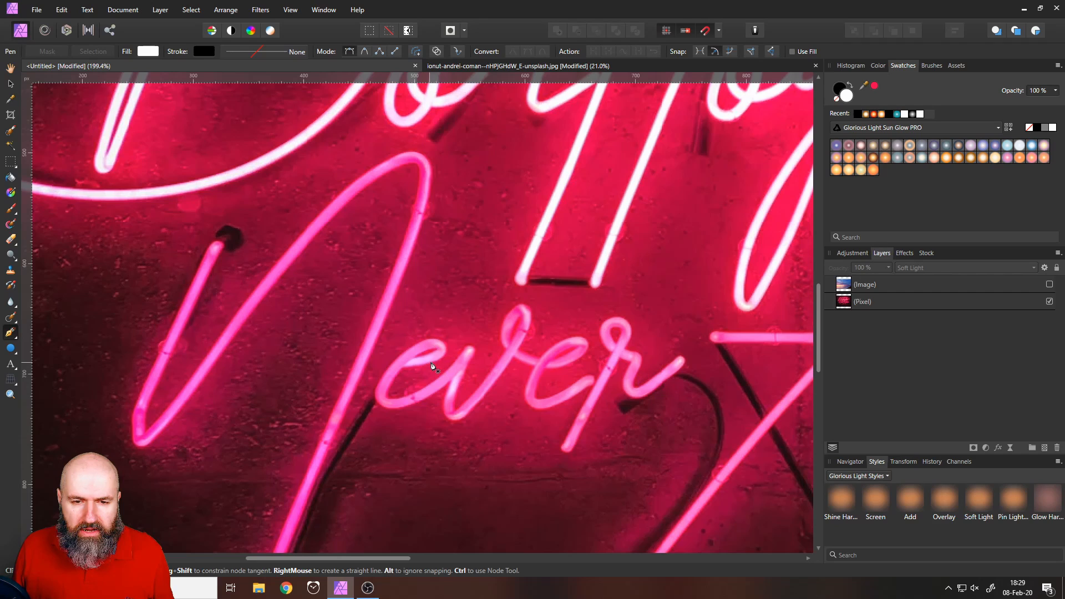
mouse_move(438, 353)
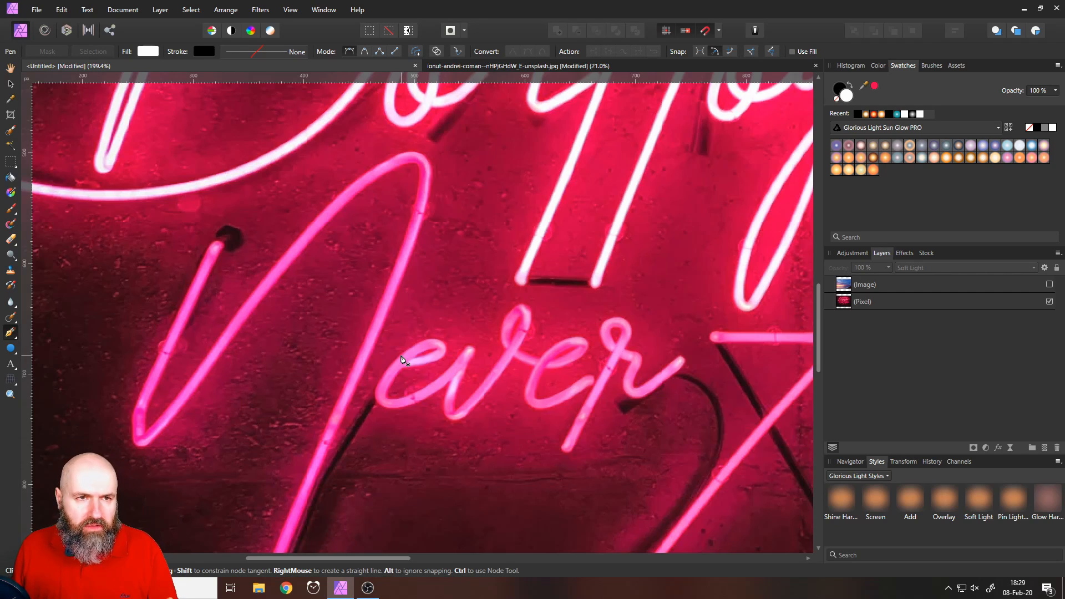
mouse_move(407, 369)
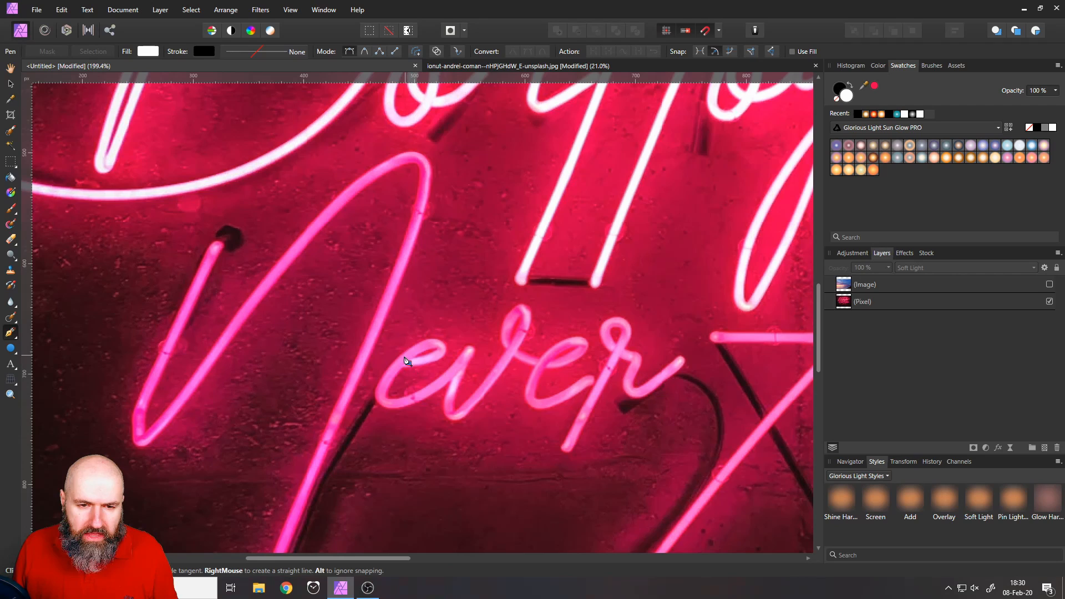
- Start a white path near 'Never' and thin its stroke from 14.7 pt to about 6.6 pt
click(405, 360)
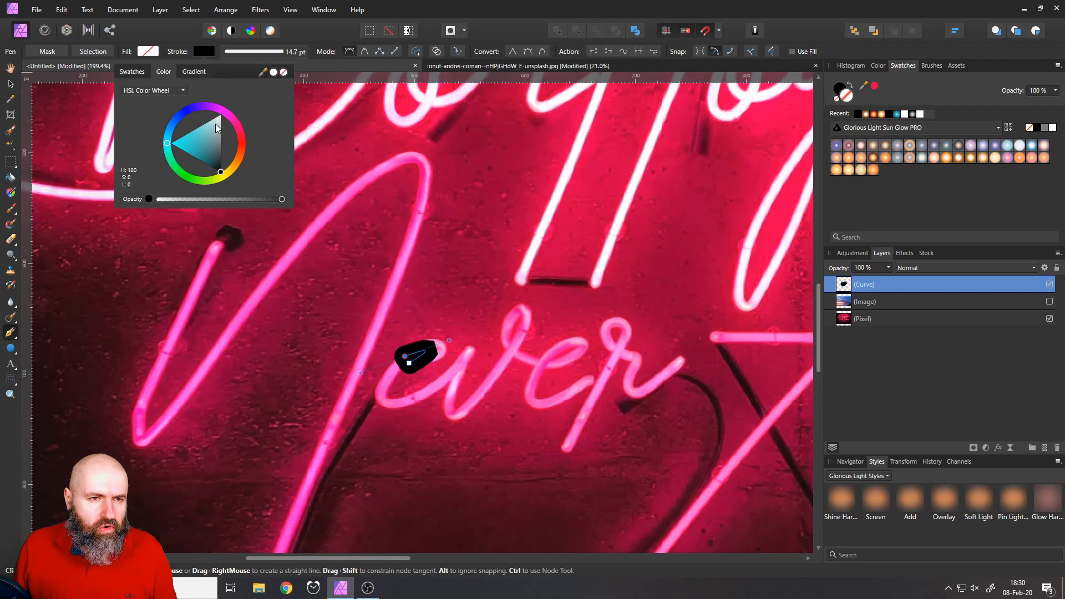
click(205, 51)
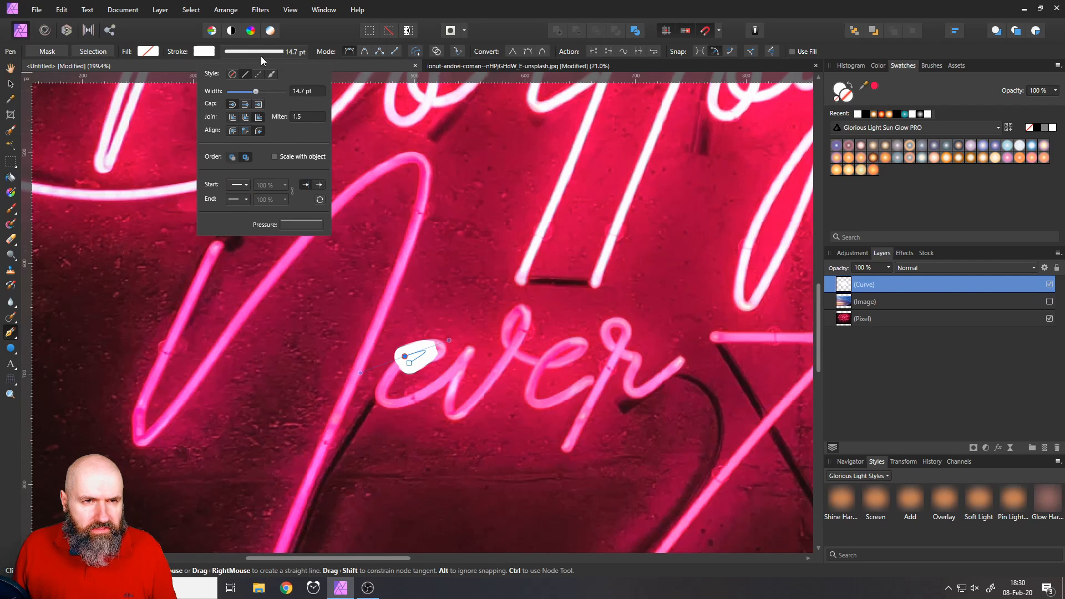
mouse_move(284, 55)
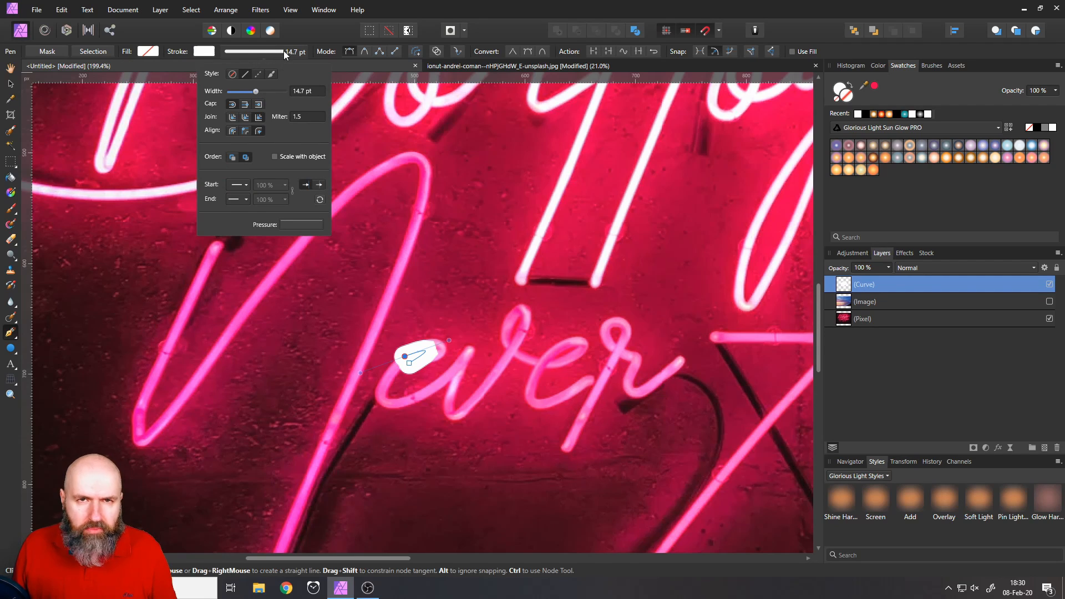
drag(257, 91, 248, 91)
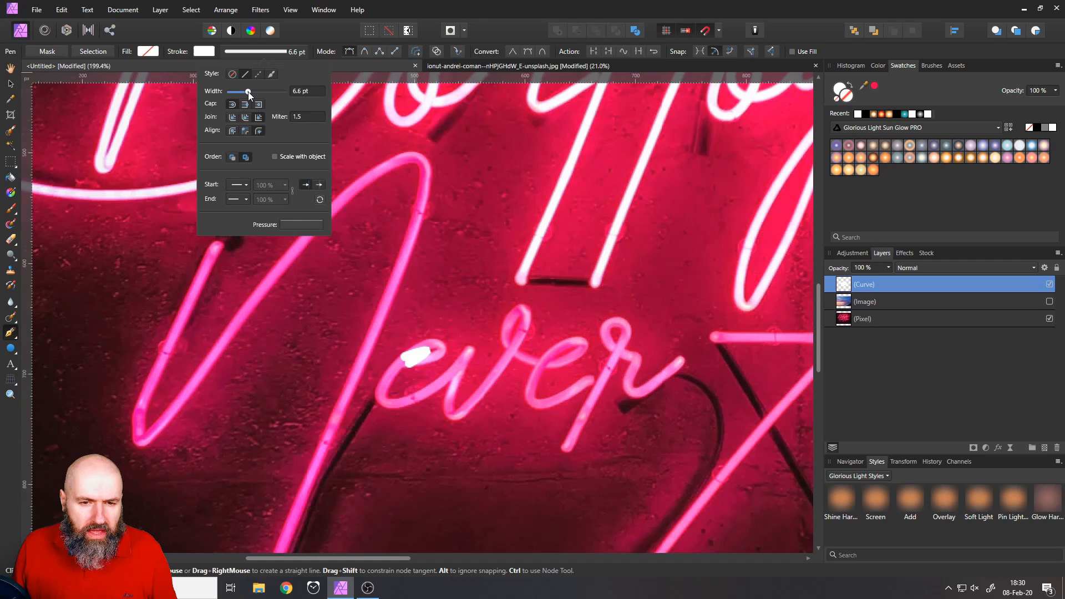
drag(249, 92, 247, 91)
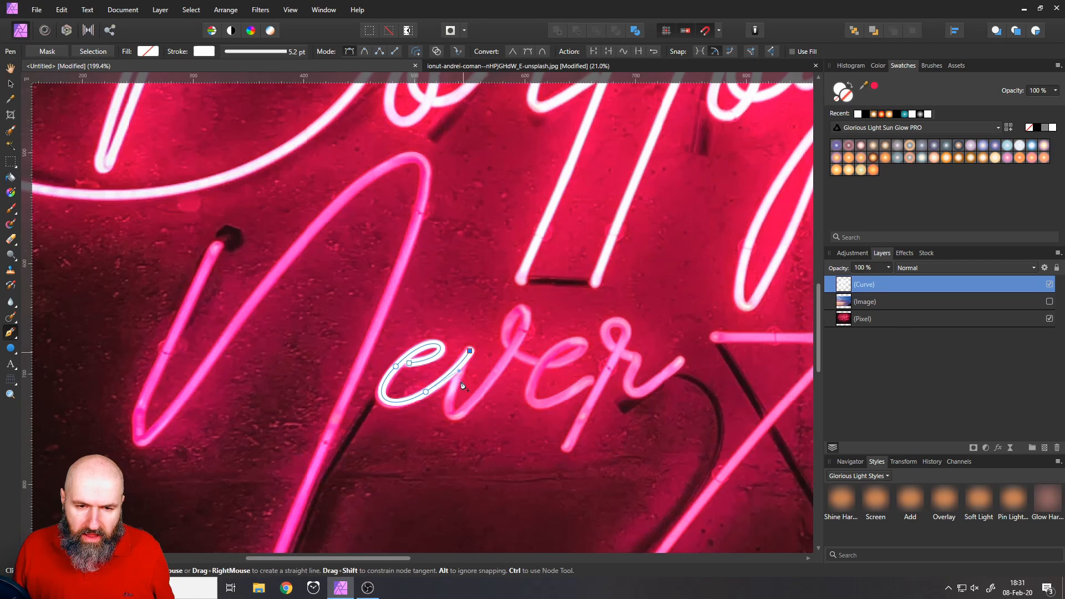
mouse_move(445, 419)
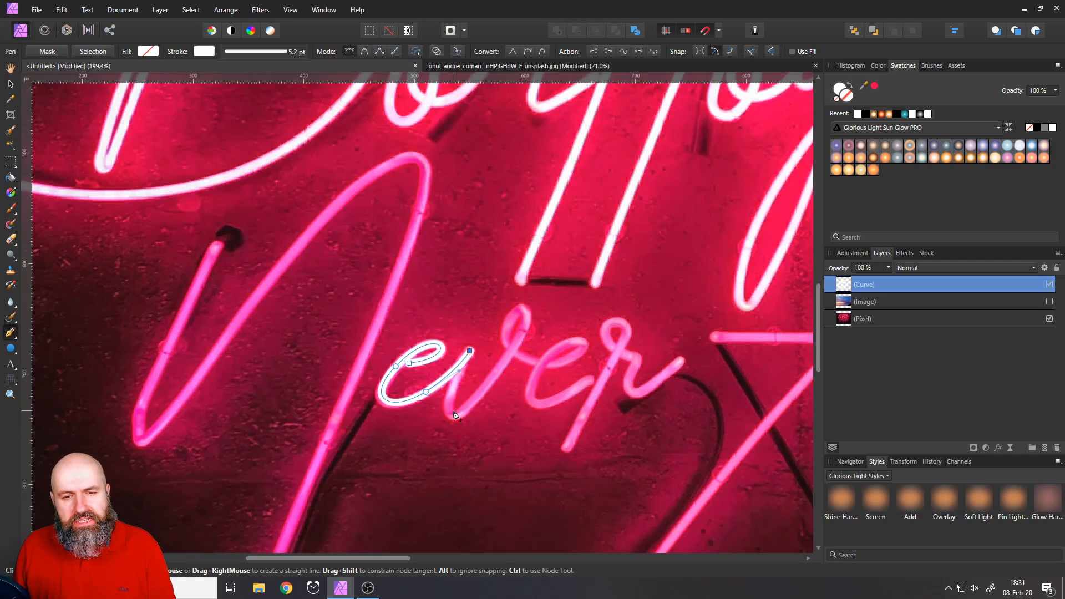
mouse_move(499, 380)
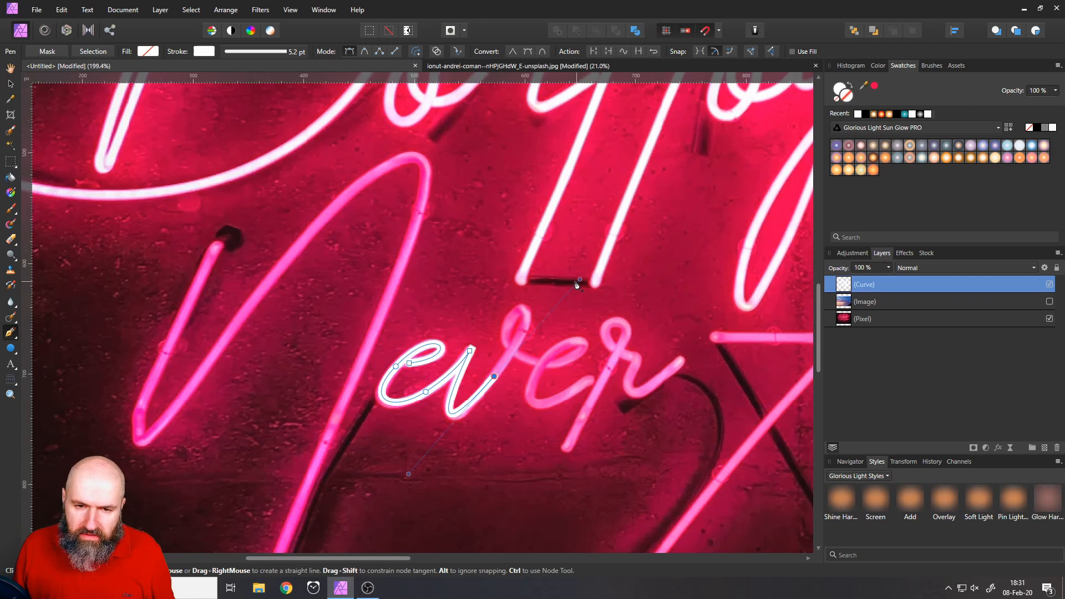
mouse_move(506, 329)
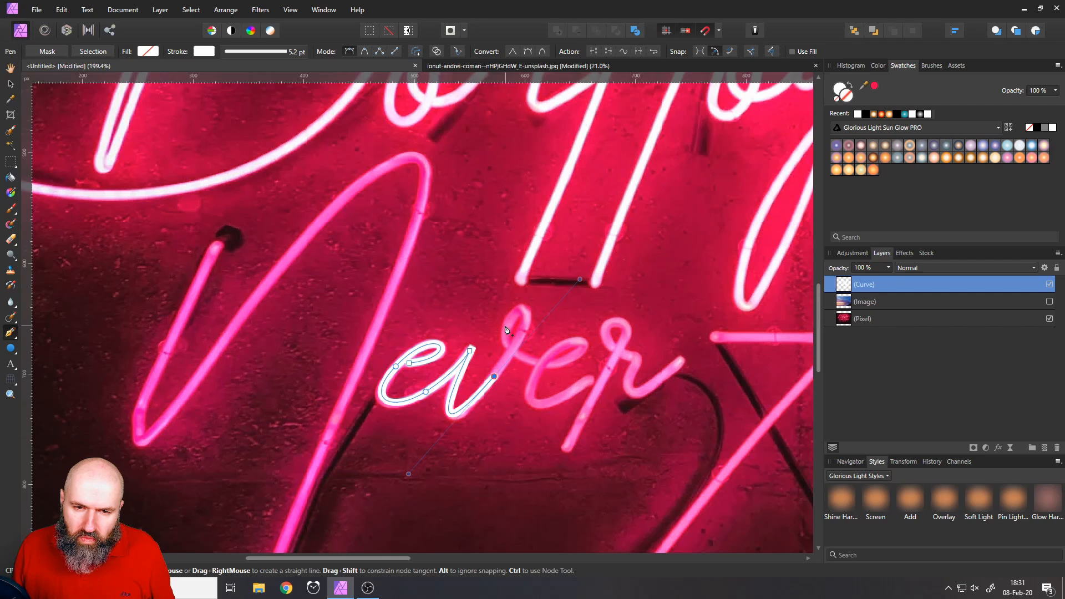
- Add Pen nodes through the second e and toward the start of the r
click(506, 326)
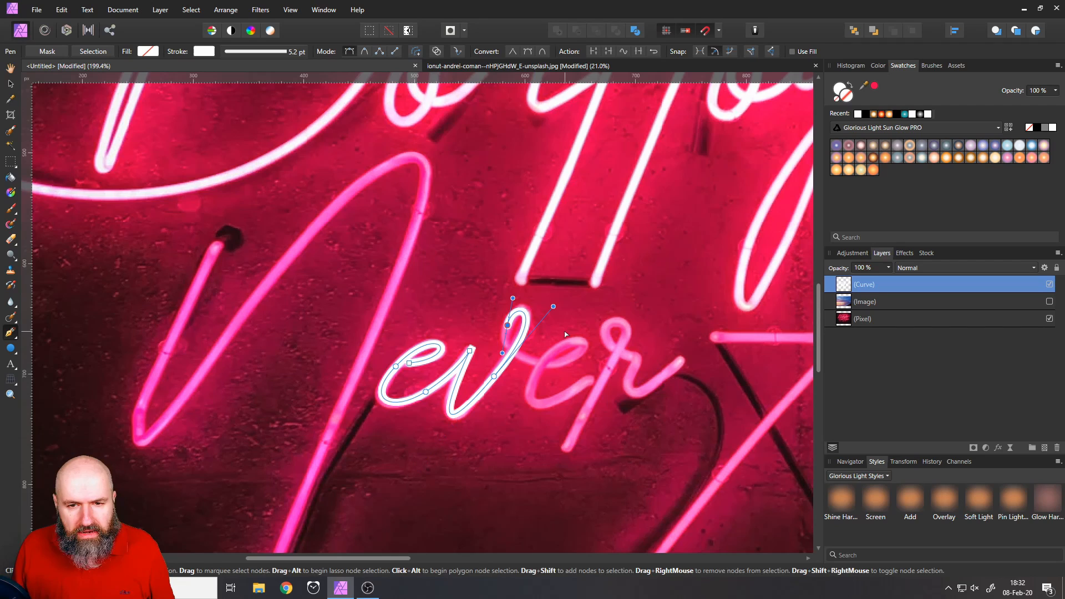
mouse_move(556, 313)
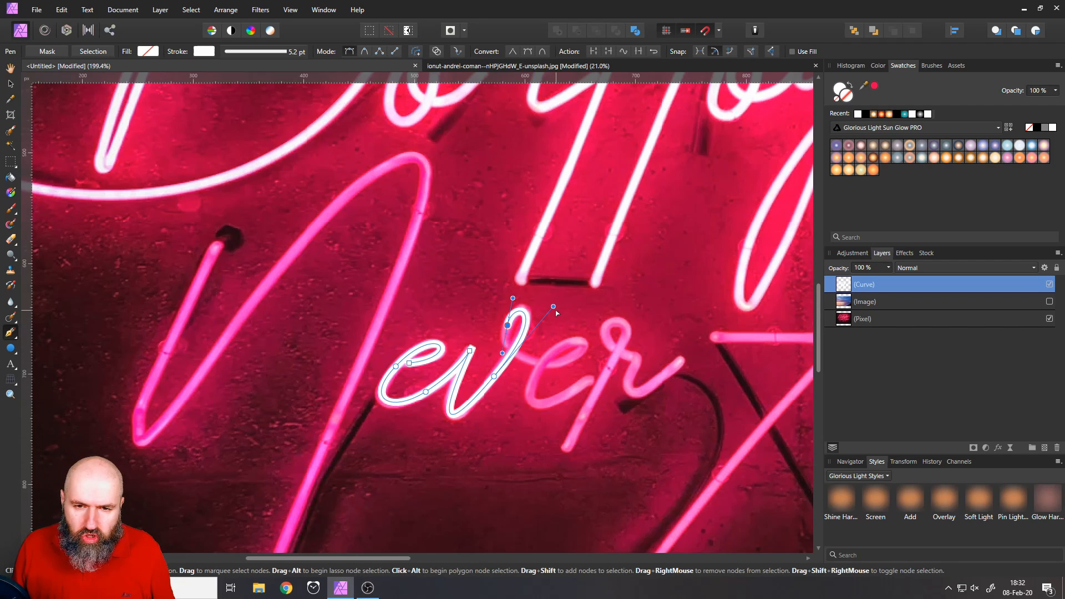
mouse_move(544, 302)
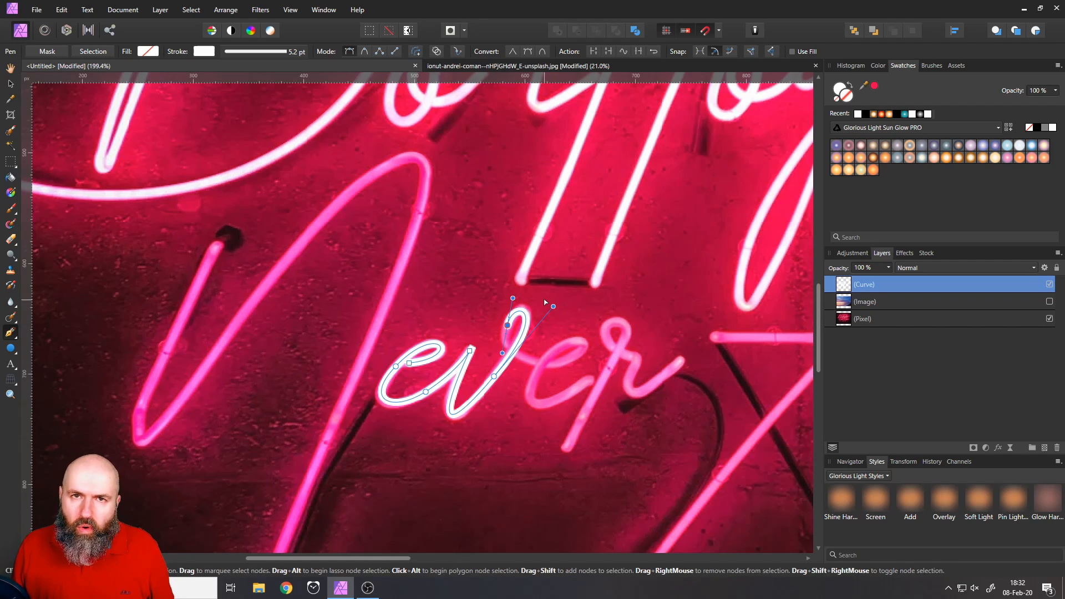
mouse_move(557, 313)
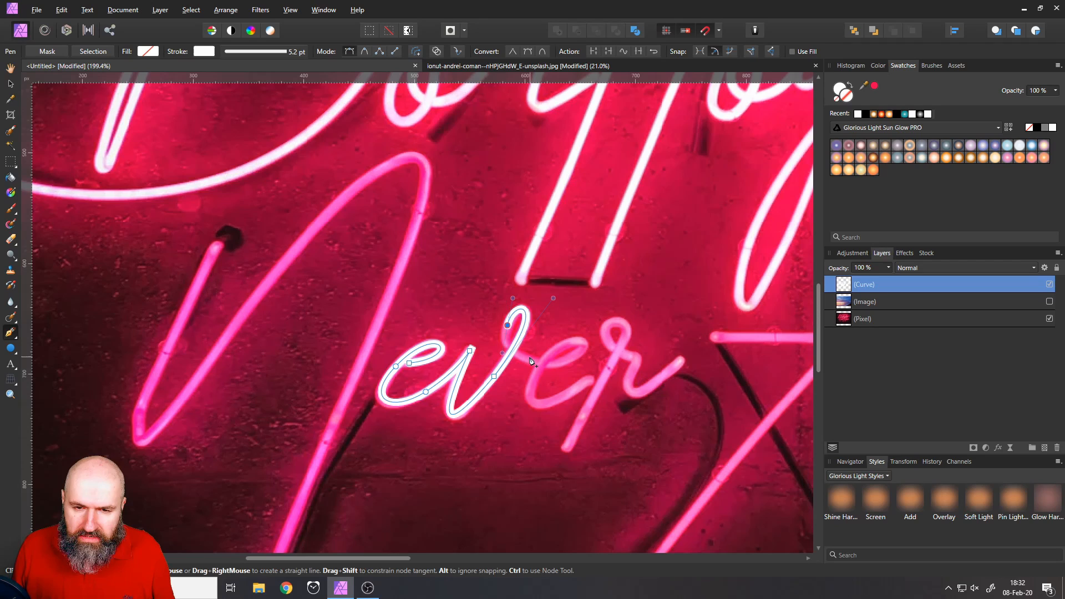
mouse_move(535, 369)
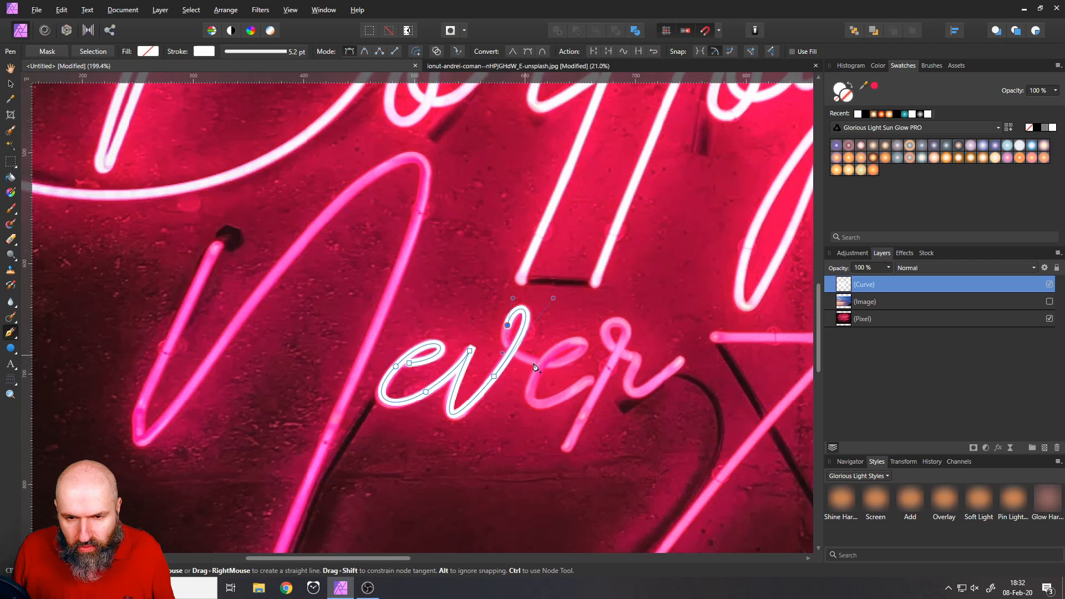
mouse_move(530, 362)
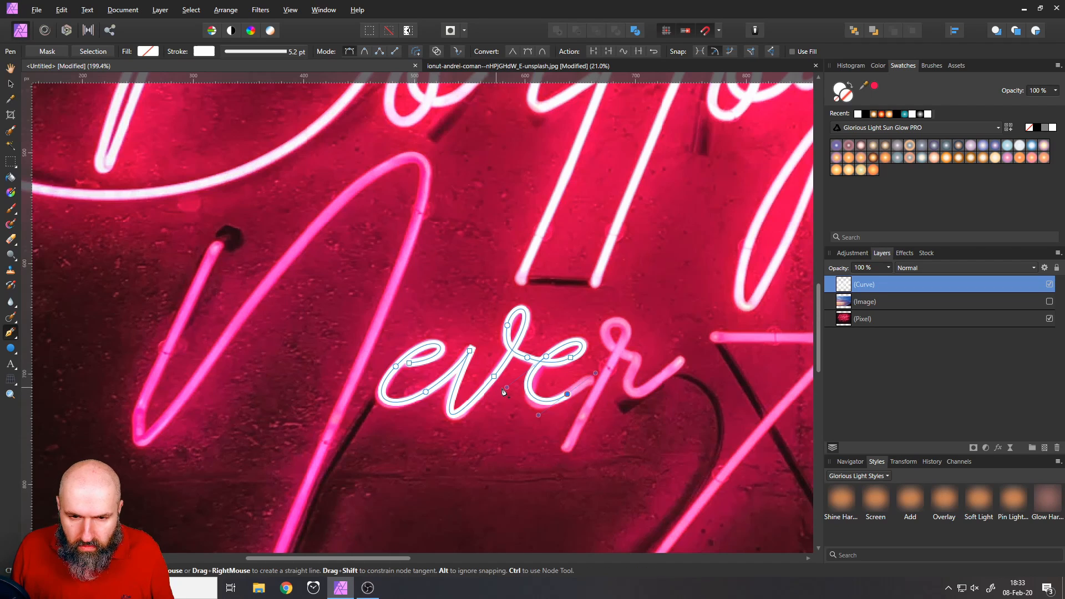
click(506, 390)
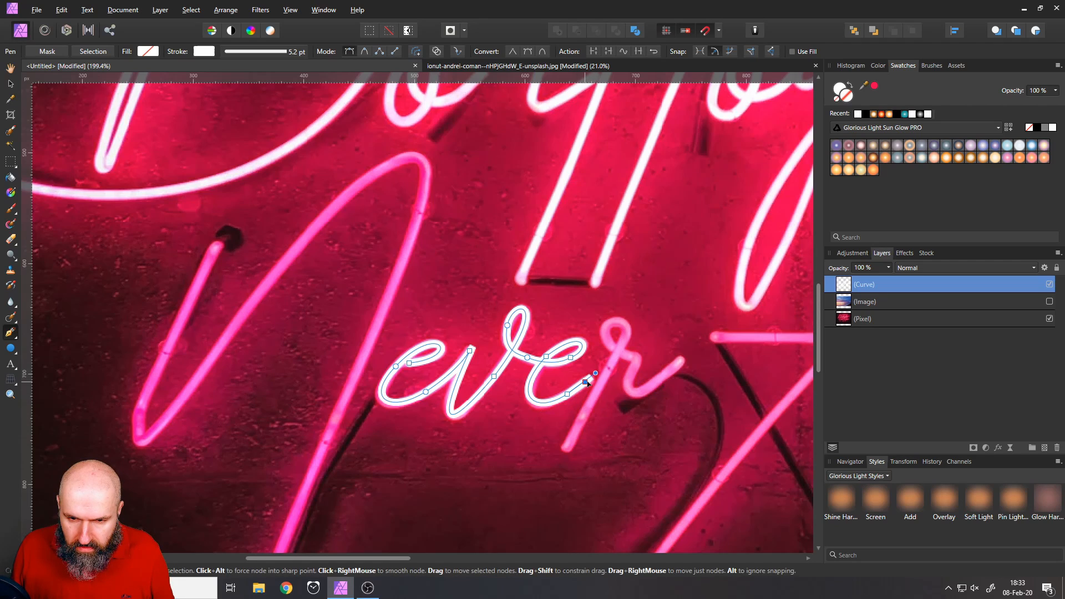
click(587, 382)
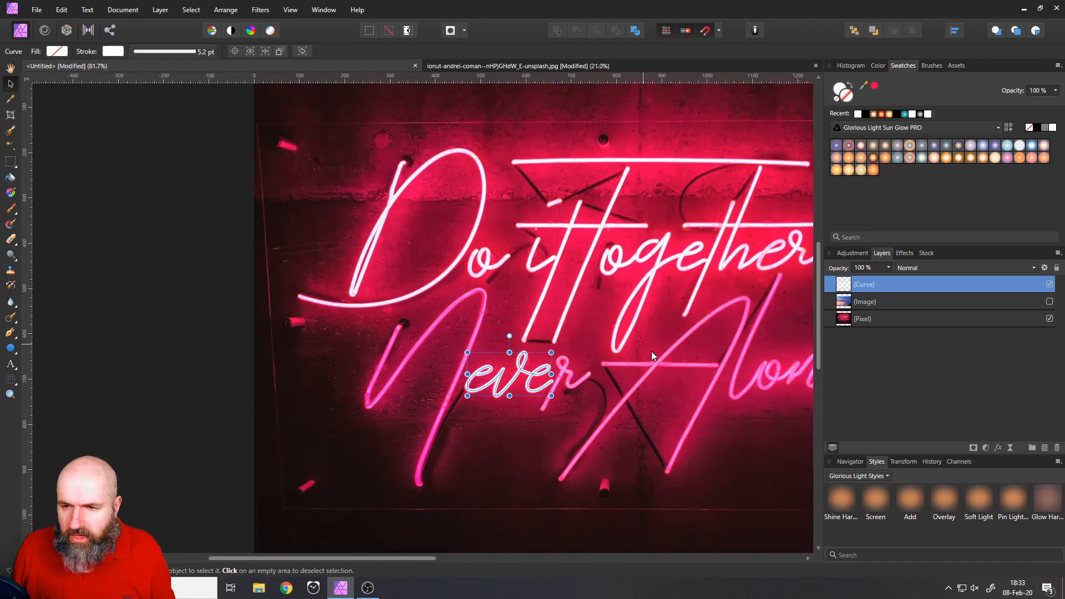
- Apply a 0.3 px Gaussian Blur and a pink 16.5 px Outer Glow to the traced curve
click(905, 253)
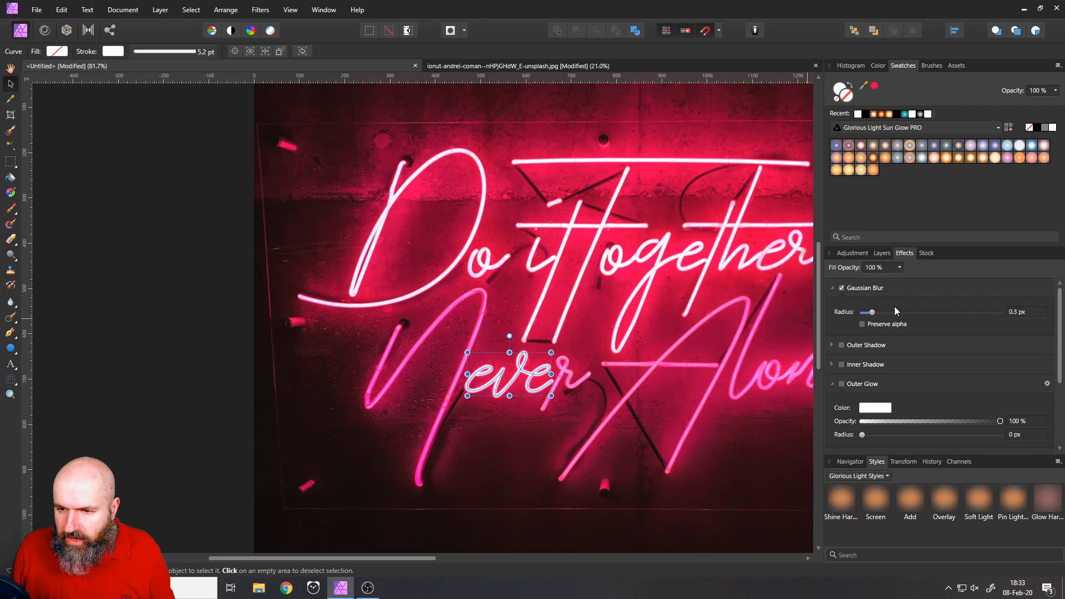
click(875, 408)
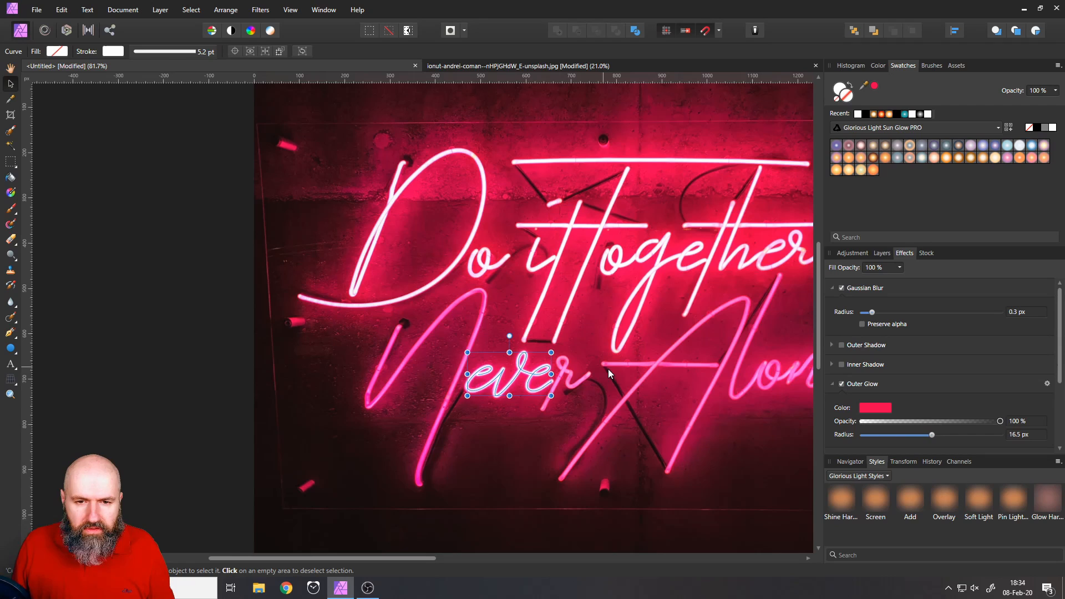
mouse_move(303, 207)
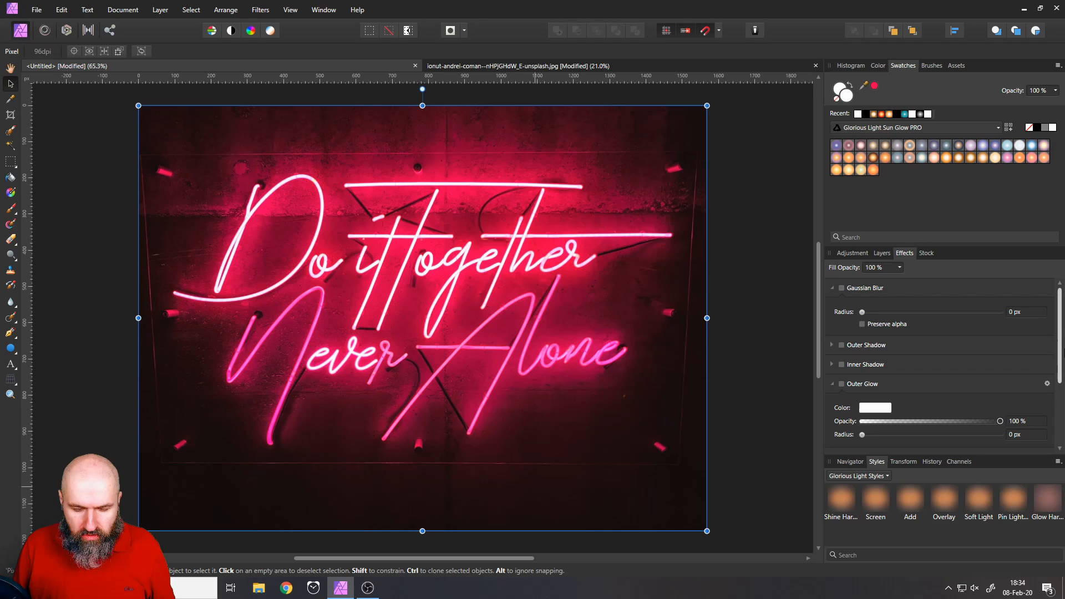
mouse_move(853, 217)
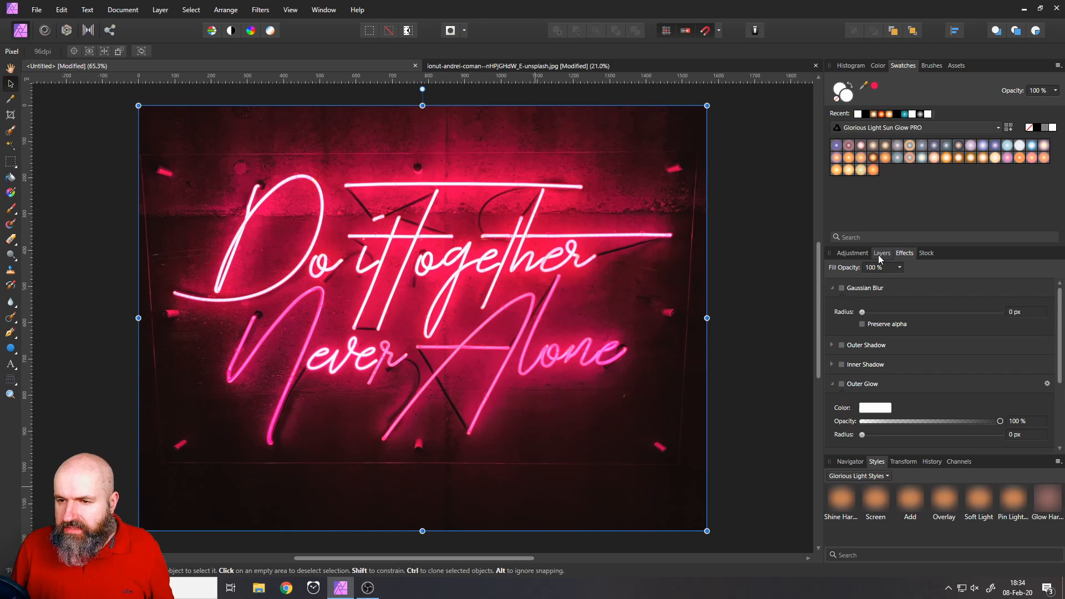
- Return to the Layers panel and duplicate the white rectangle over the sign
click(880, 253)
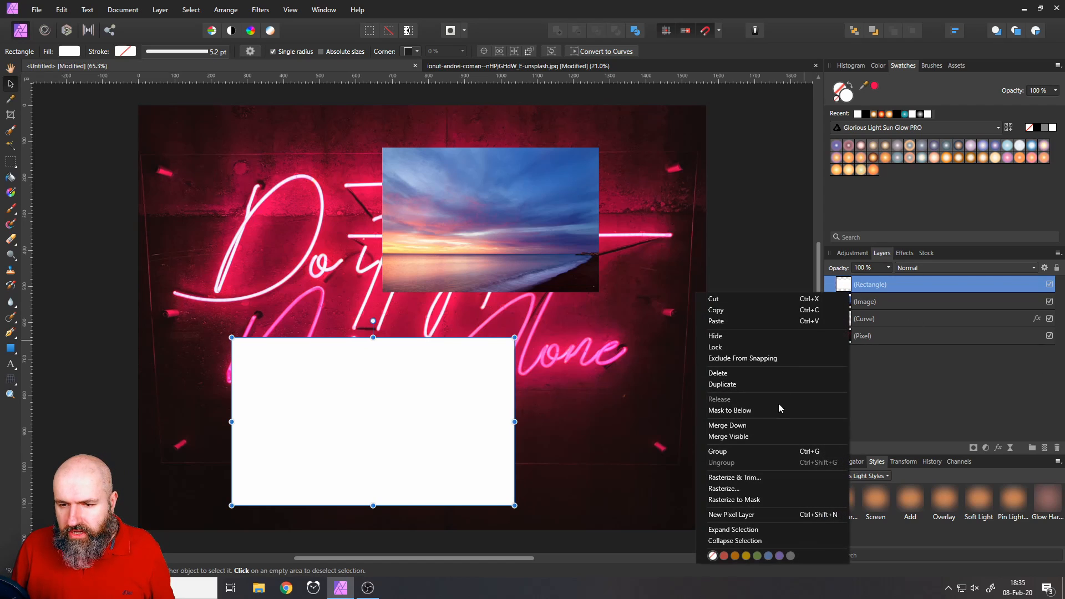
click(722, 383)
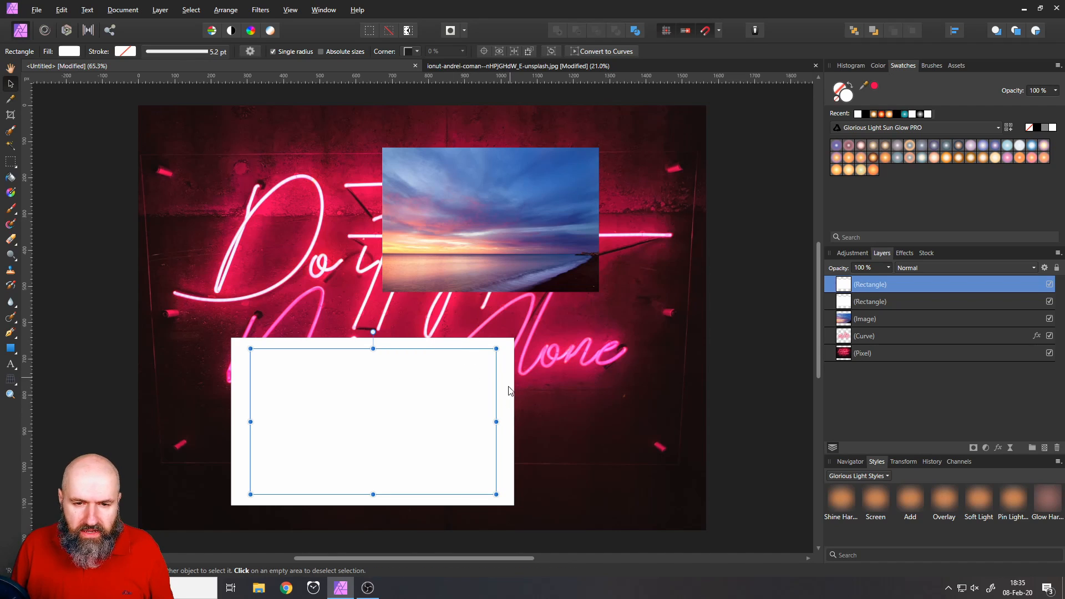
mouse_move(510, 419)
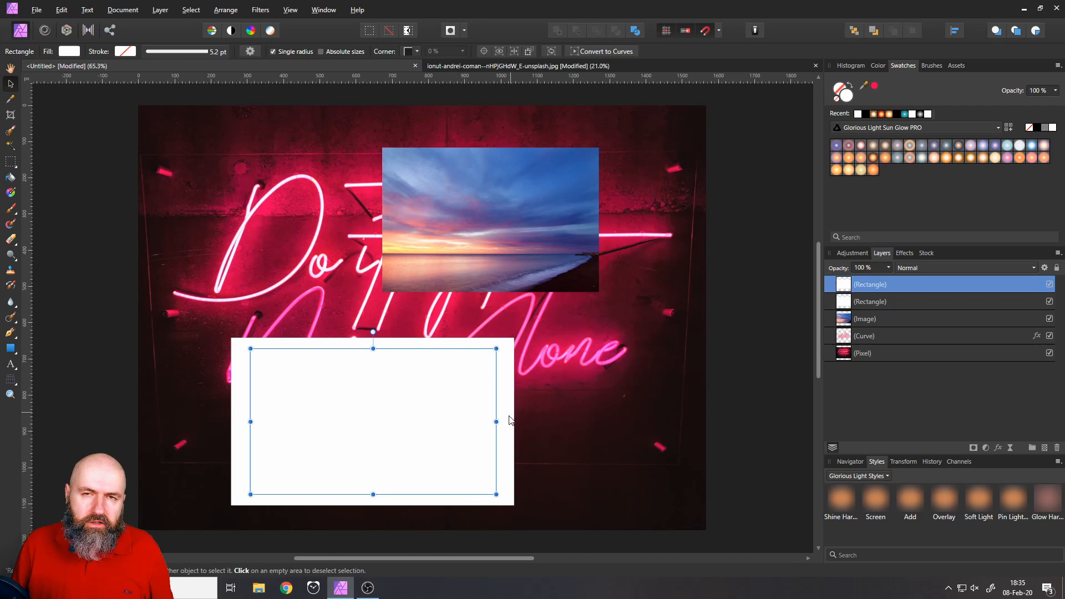
mouse_move(439, 345)
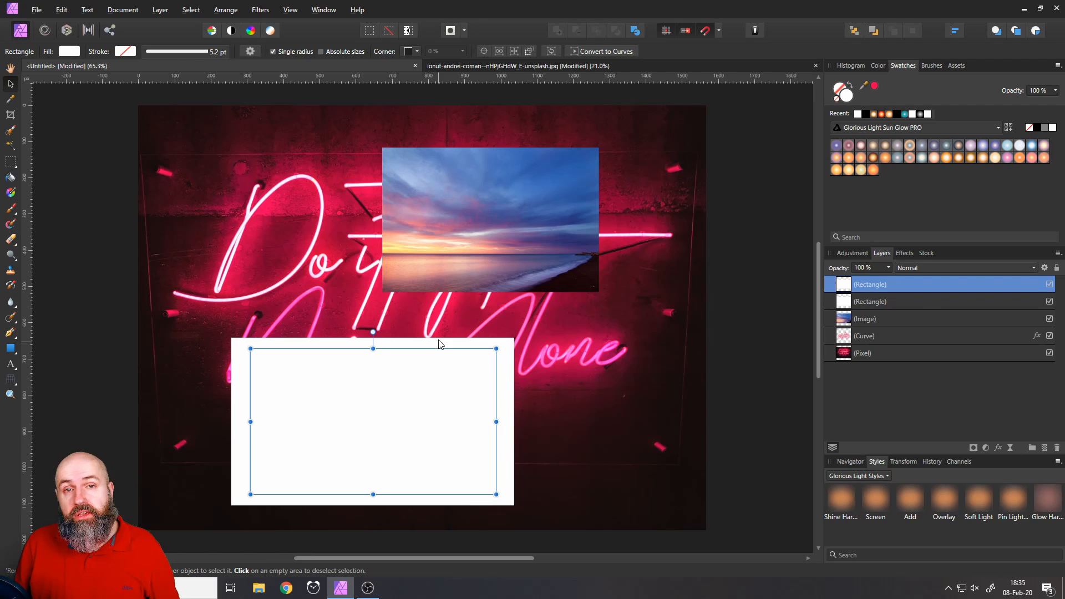
mouse_move(946, 403)
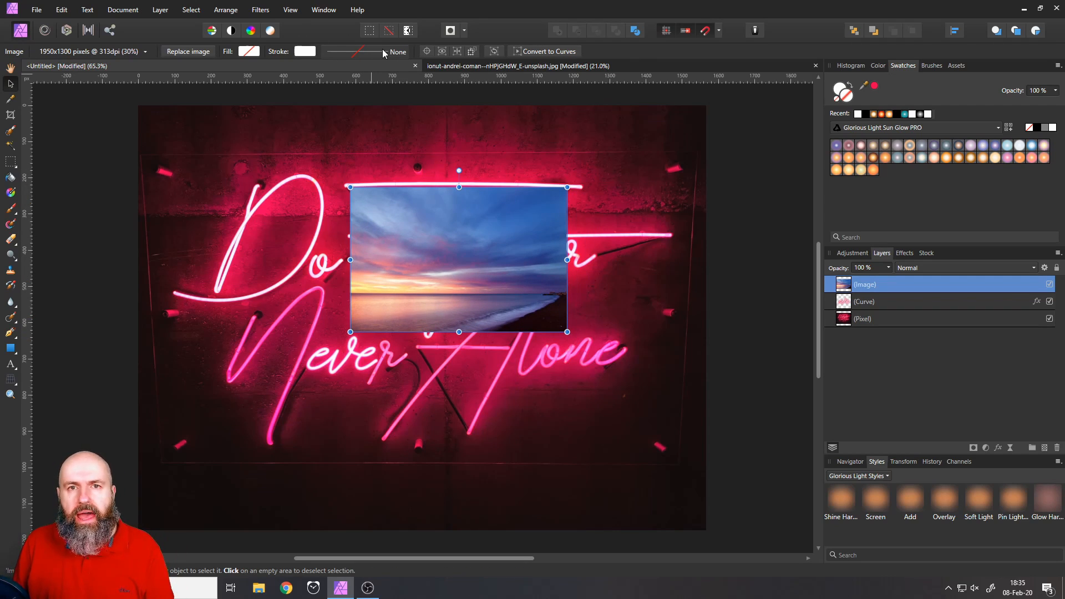
- Set the sunset photo's stroke to white at about 42.2 pt wide
click(304, 51)
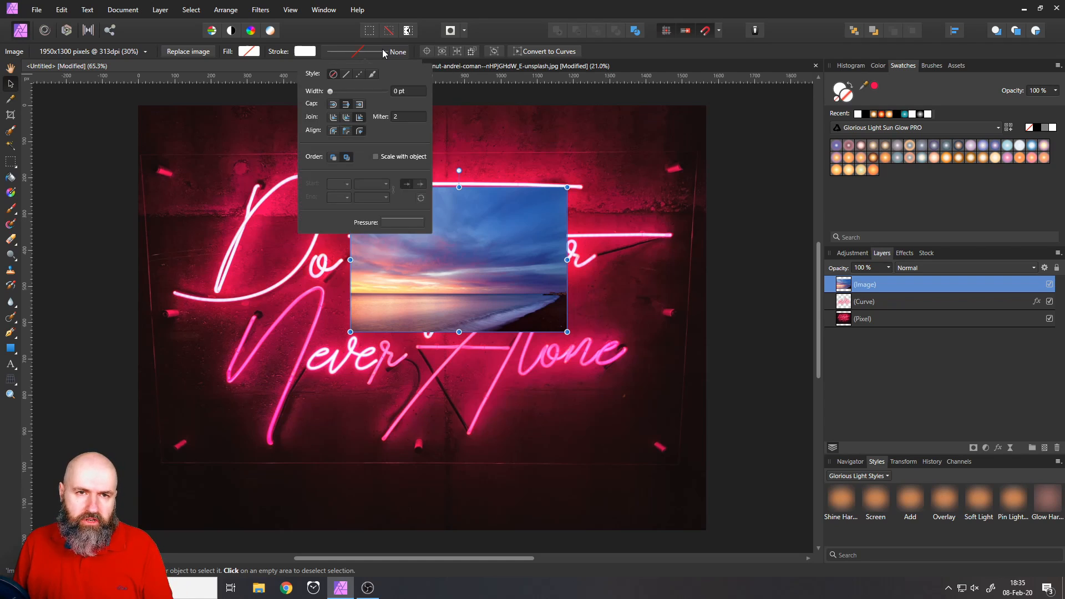
drag(330, 91, 340, 91)
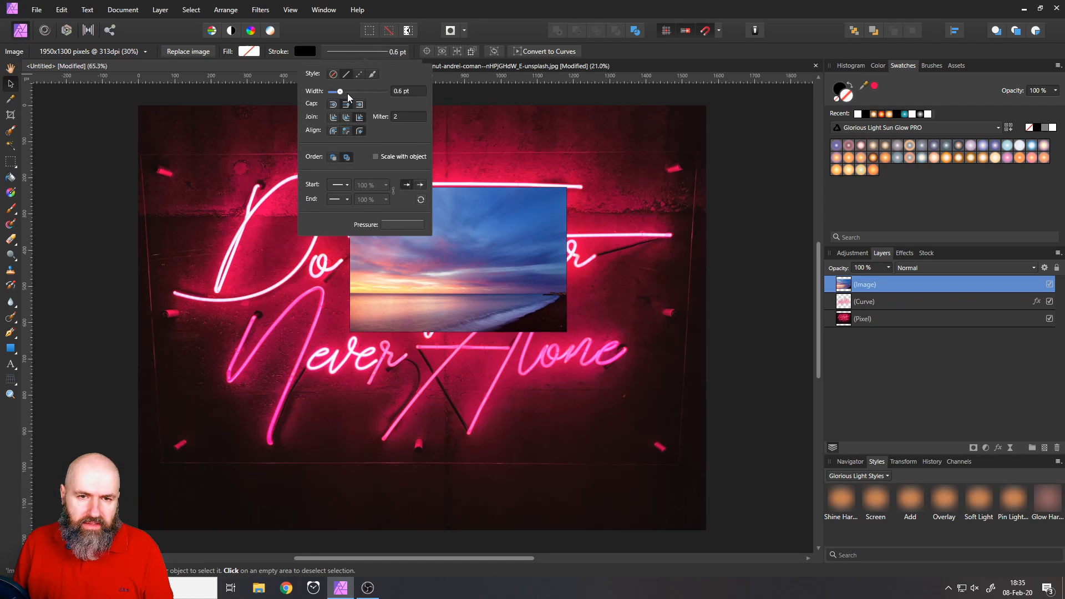
drag(339, 92, 367, 91)
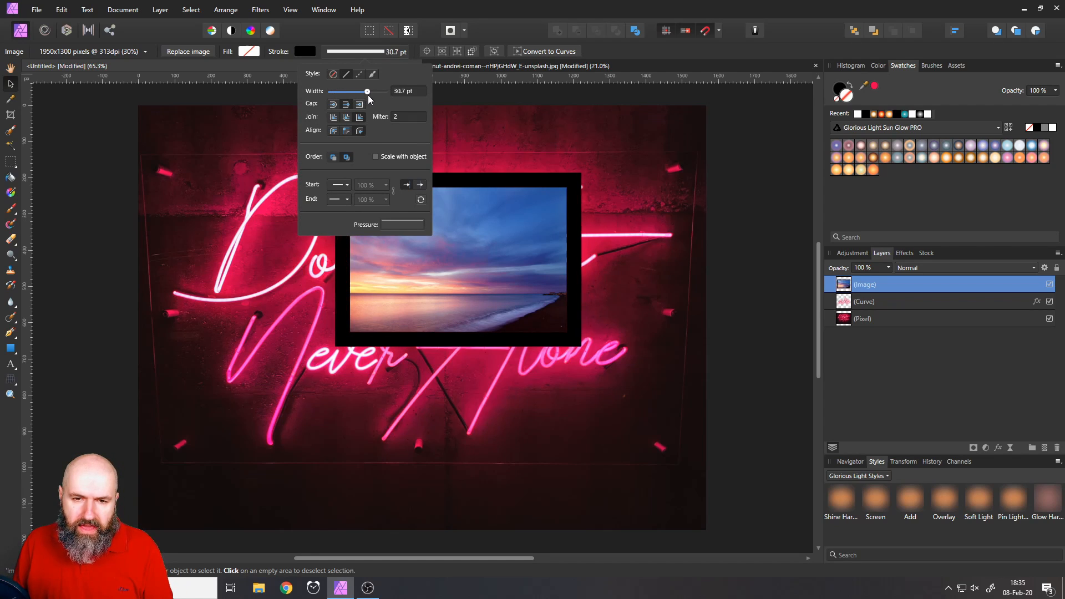
drag(367, 91, 385, 91)
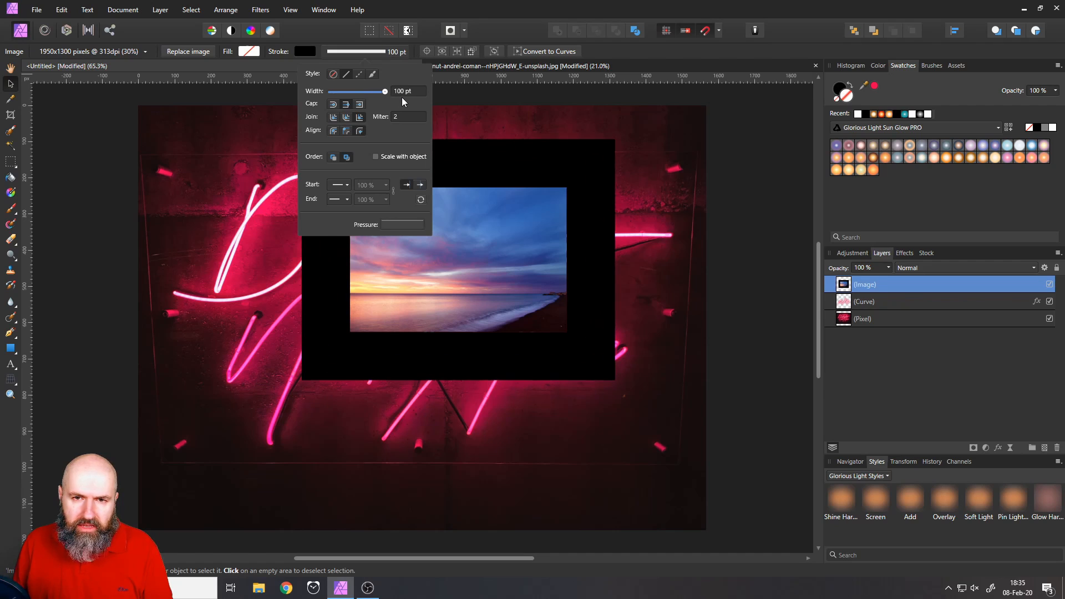
click(459, 261)
text(300)
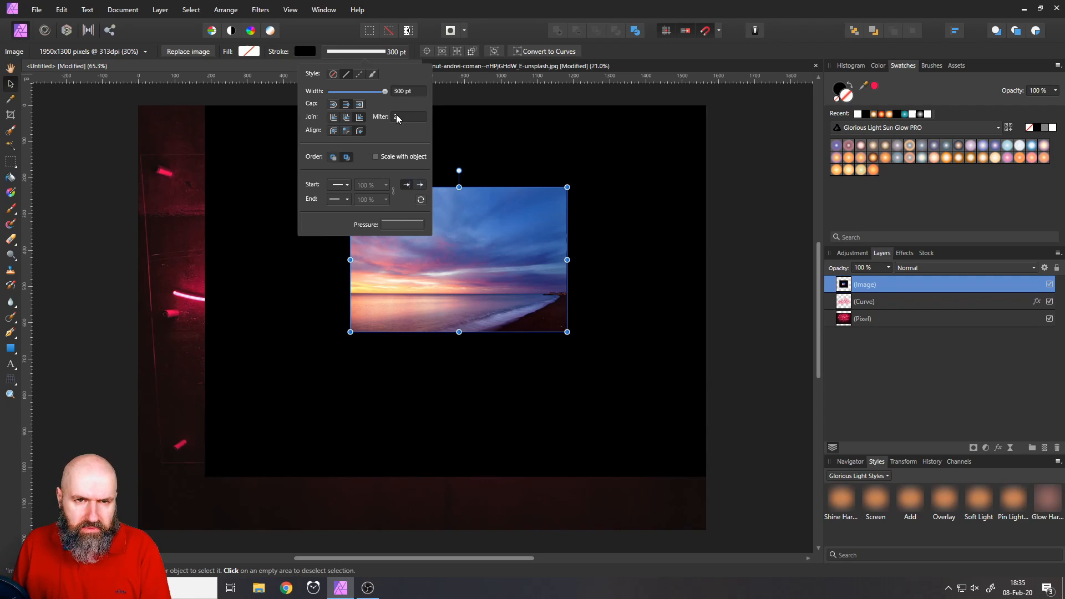
drag(384, 91, 360, 91)
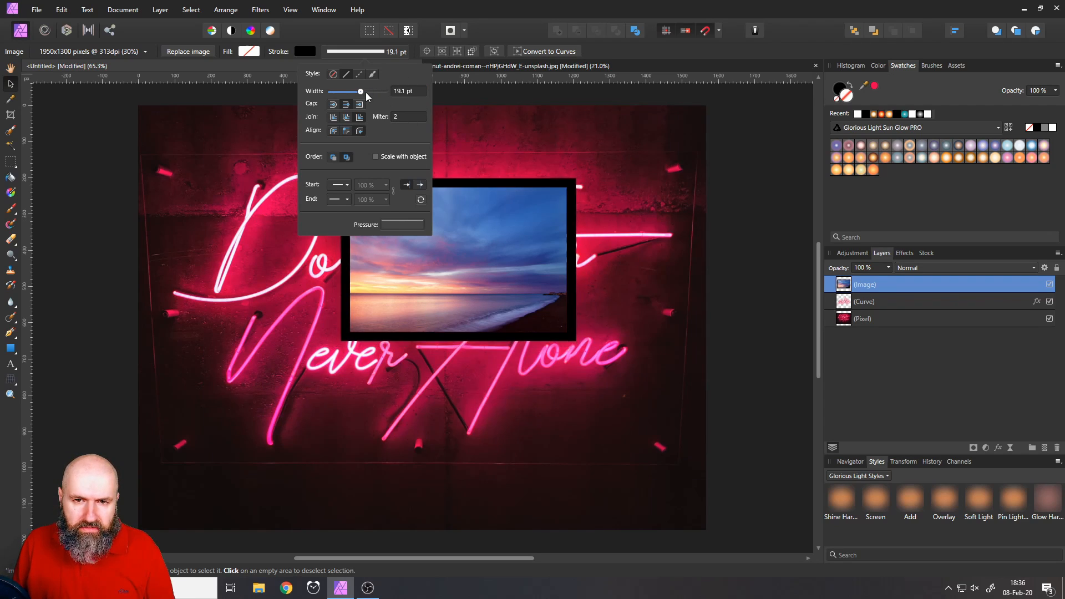
click(305, 51)
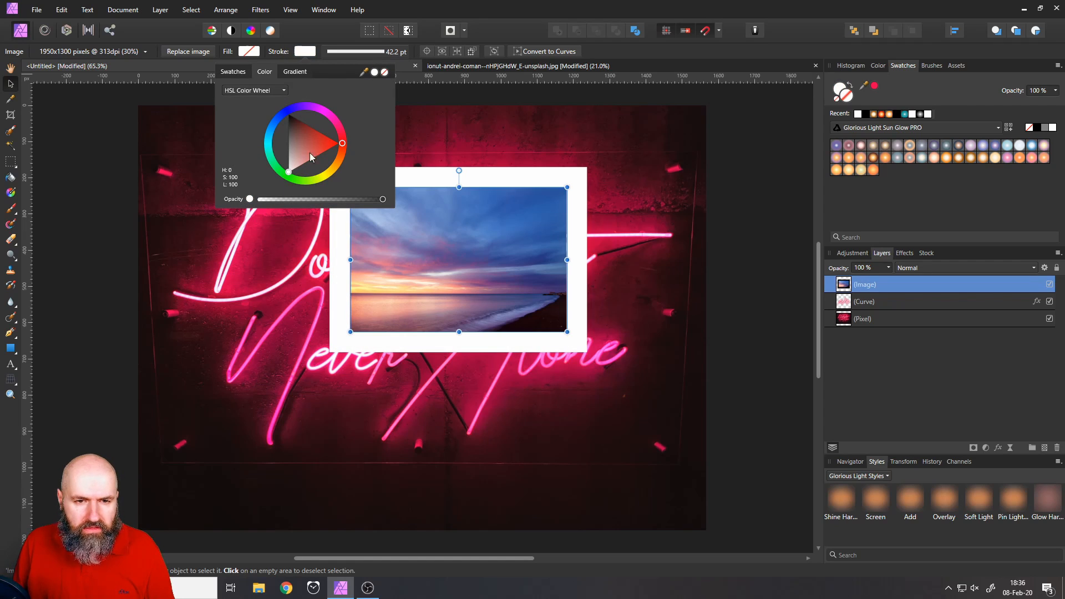
- Align the photo's stroke outside at 25.3 pt, then hide the Image layer
click(351, 51)
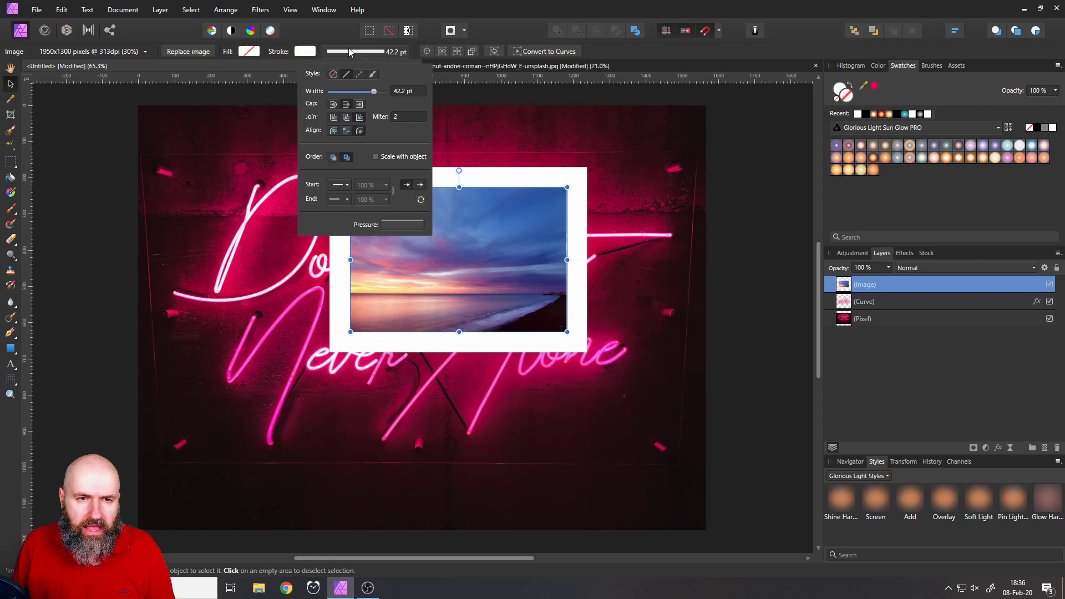
mouse_move(315, 112)
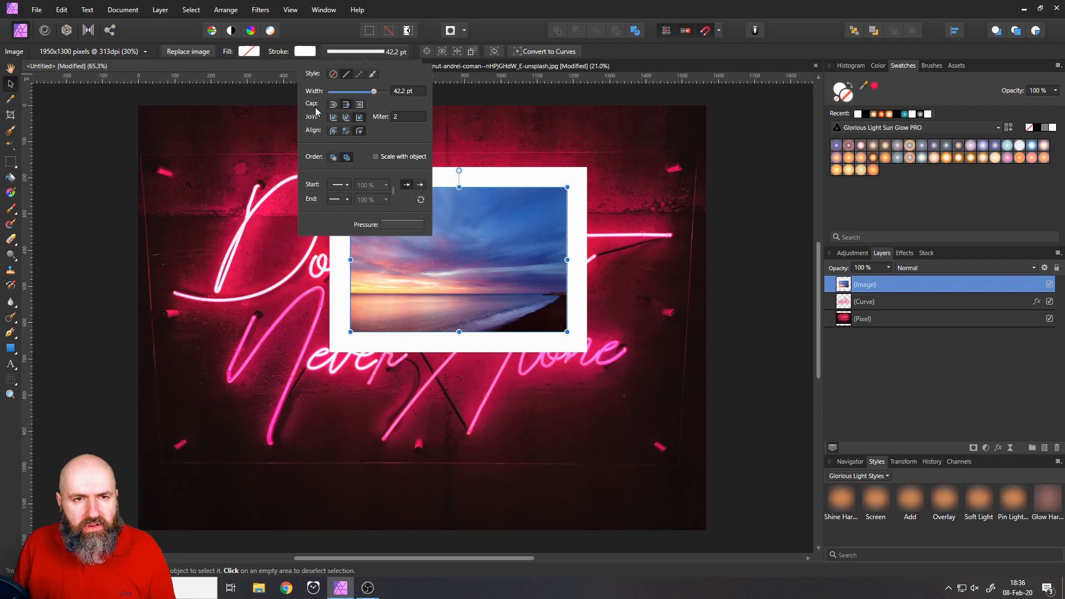
mouse_move(324, 121)
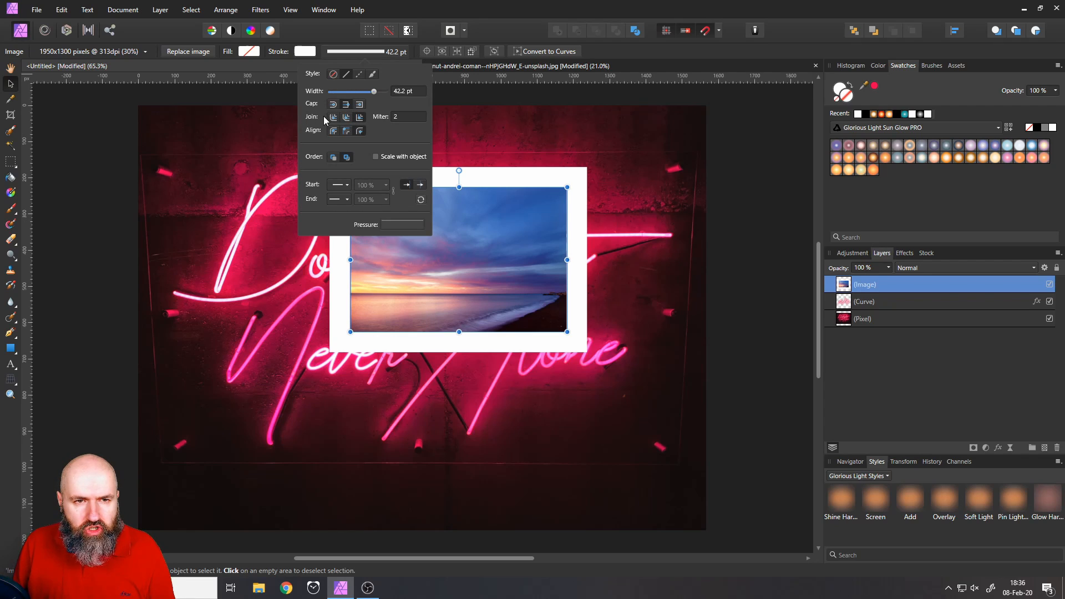
mouse_move(372, 119)
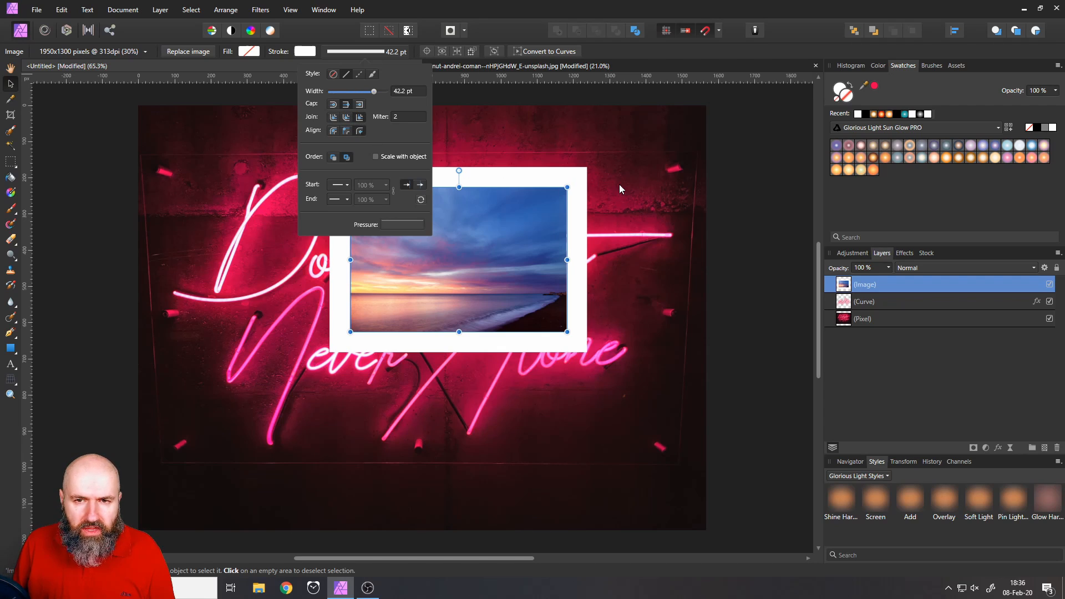
mouse_move(554, 166)
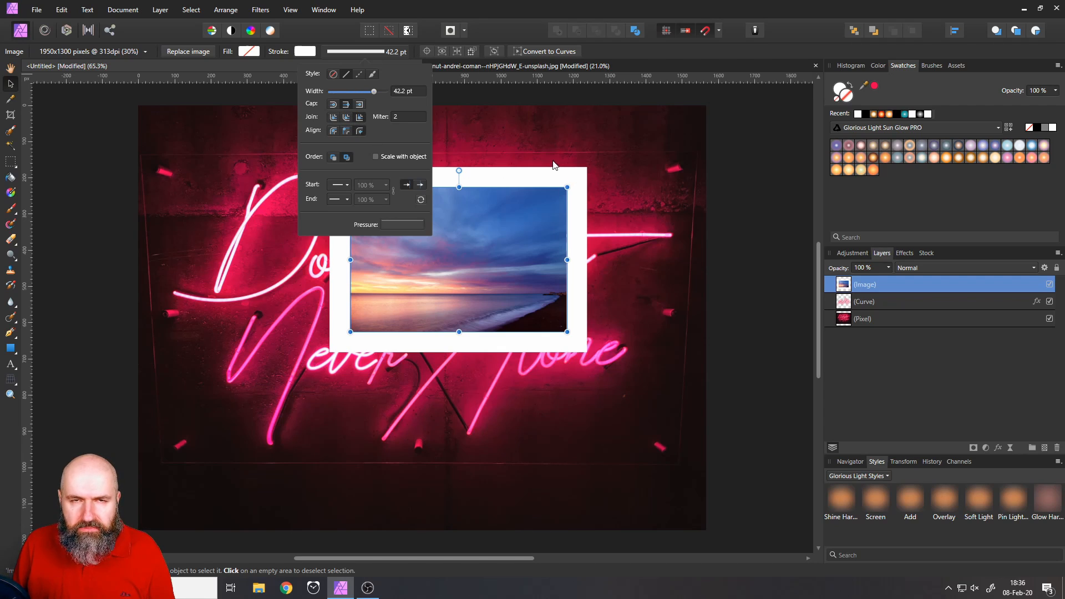
mouse_move(589, 185)
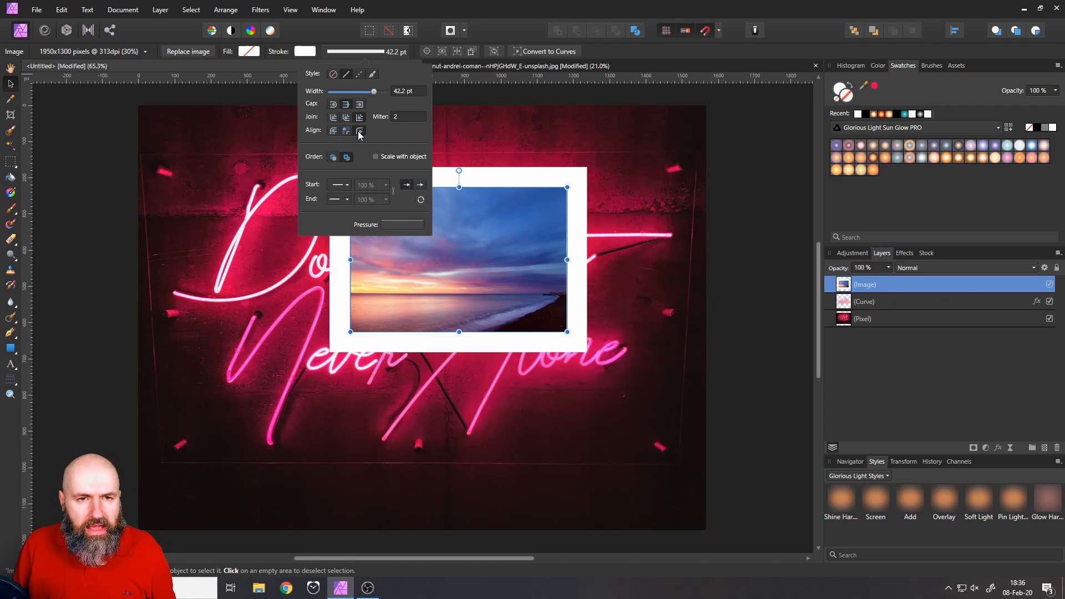
mouse_move(360, 131)
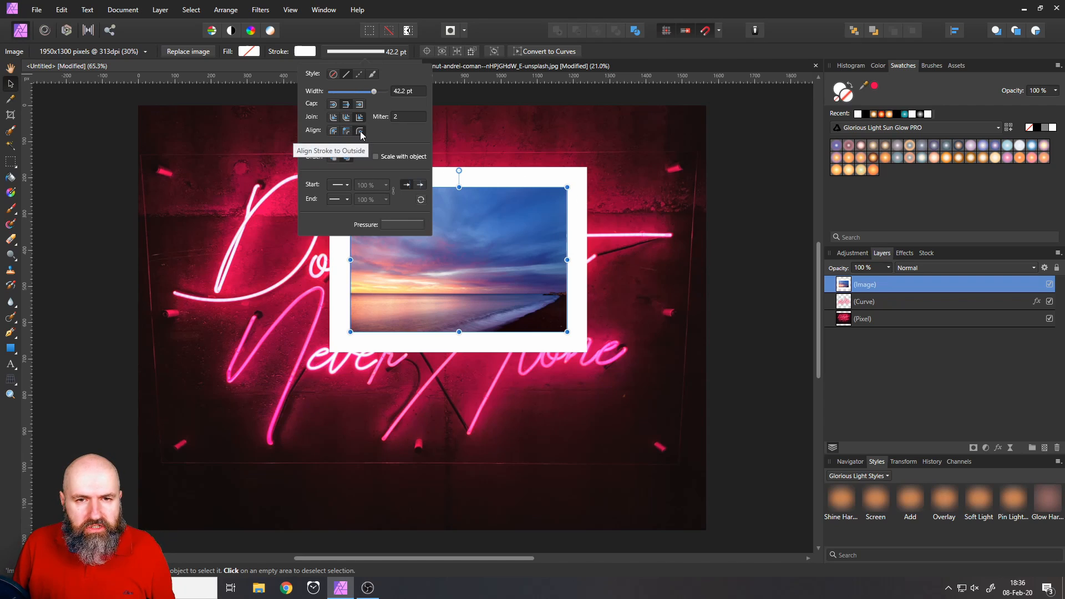
click(346, 131)
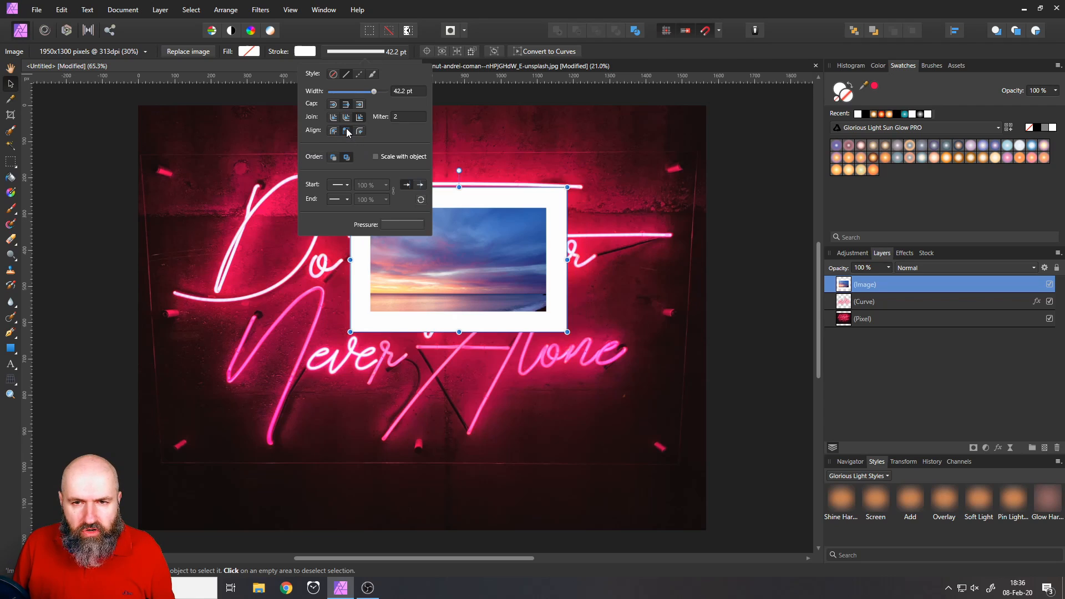
mouse_move(333, 131)
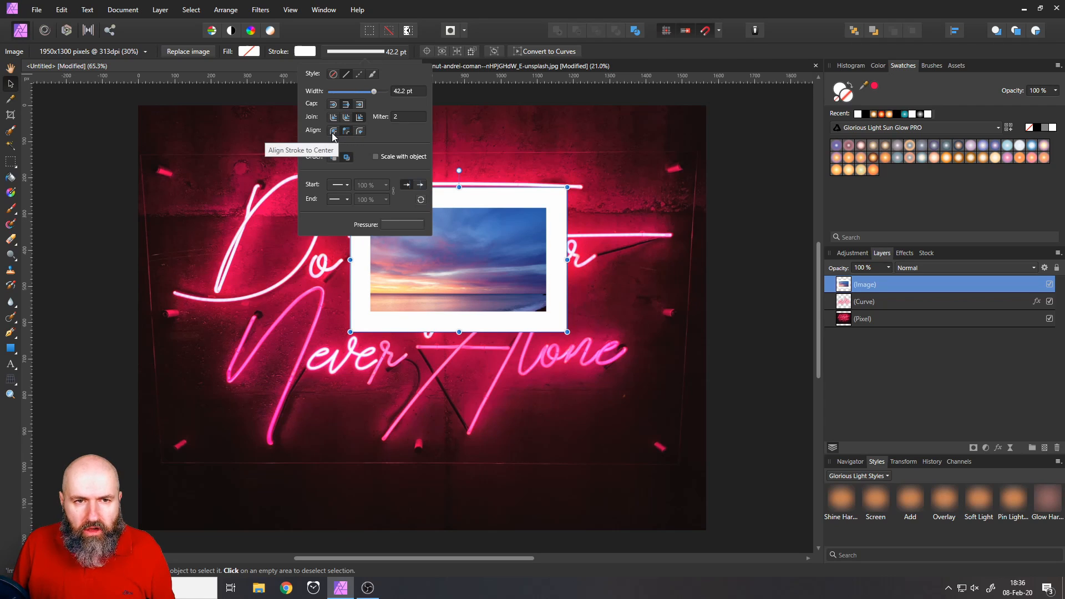
click(332, 131)
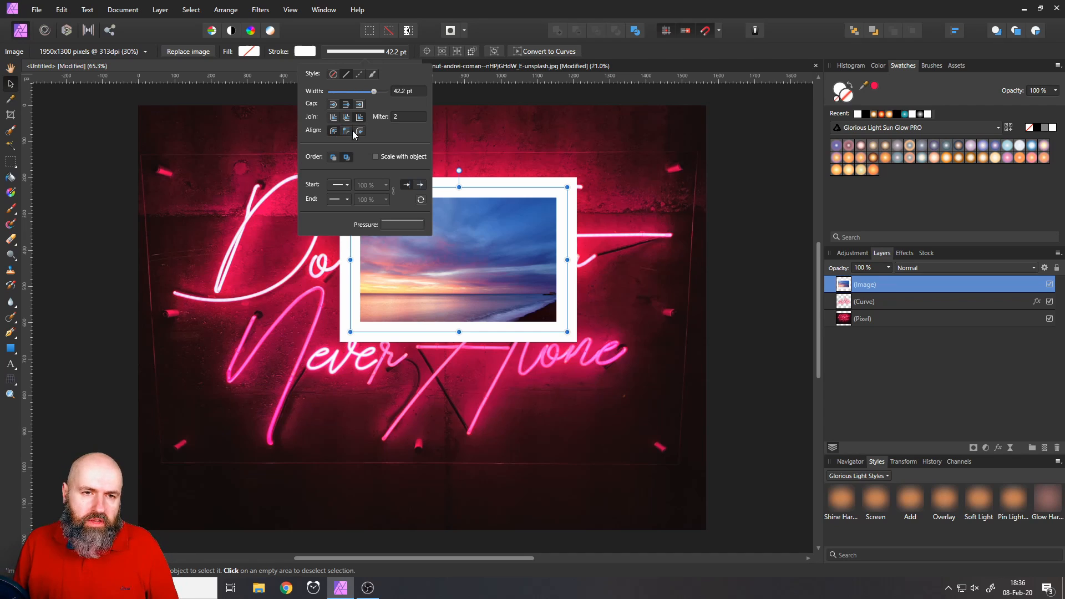
click(360, 131)
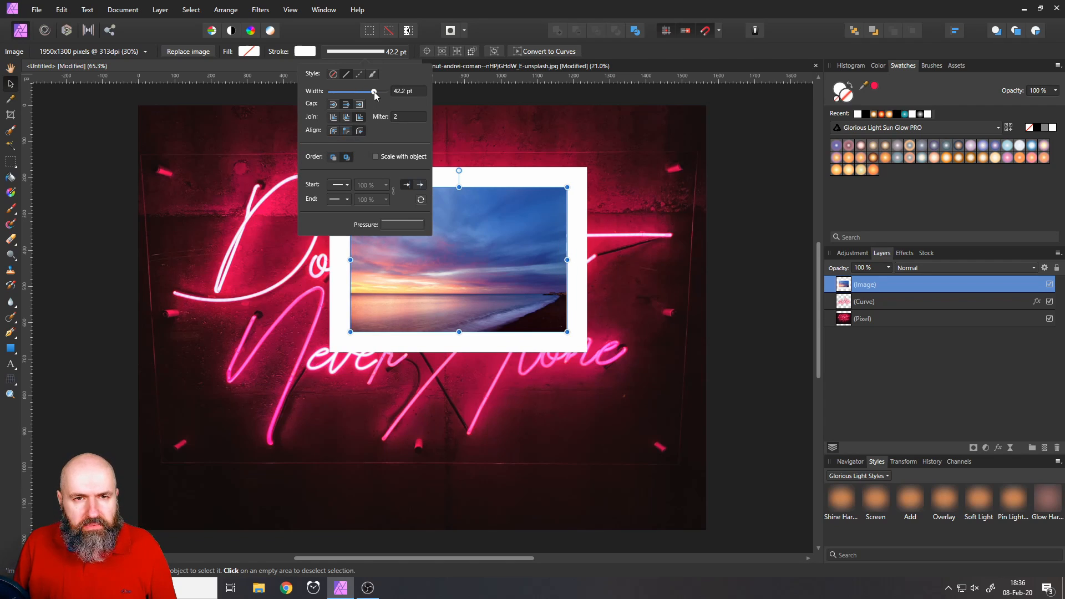
drag(374, 92, 365, 92)
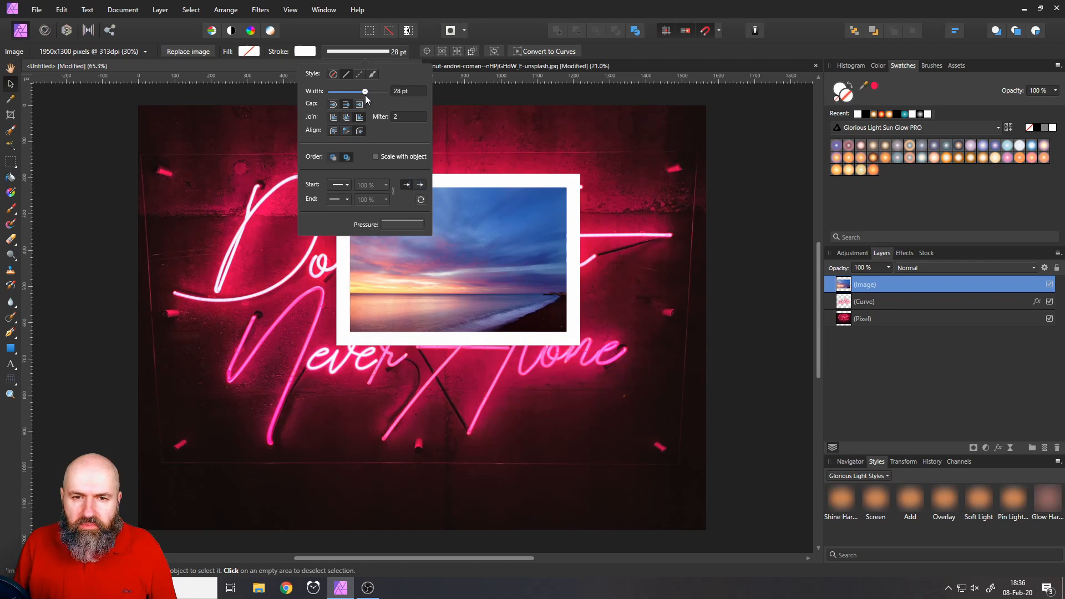
drag(365, 91, 361, 91)
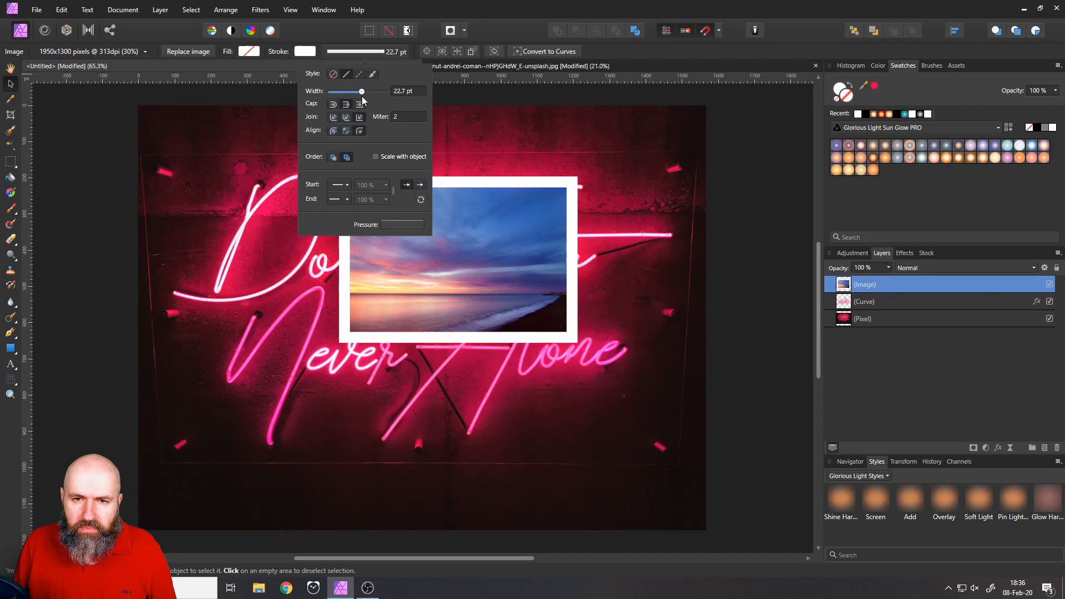
drag(360, 91, 363, 91)
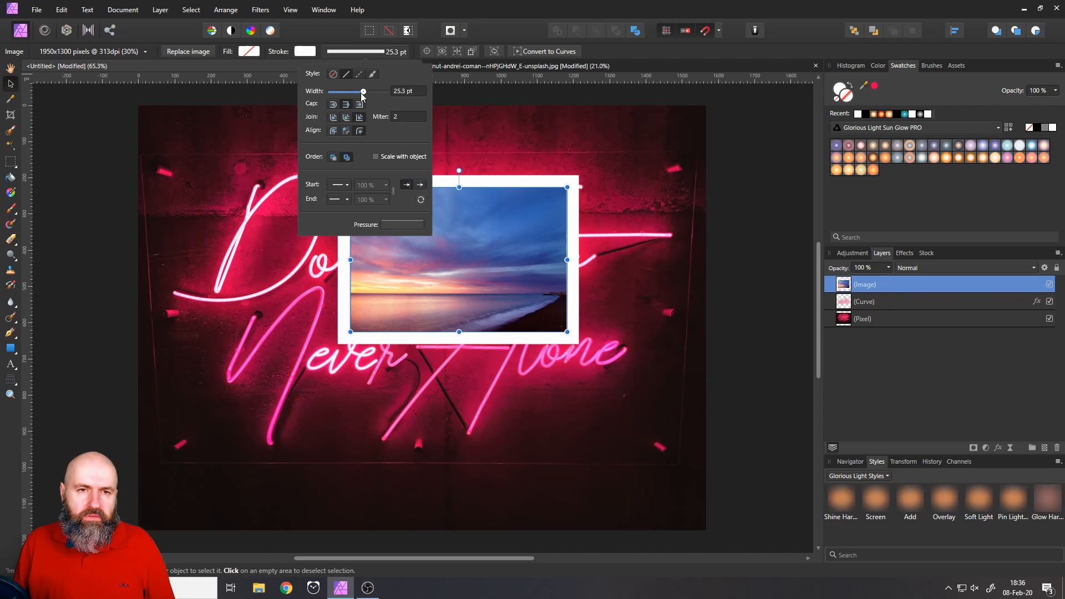
click(491, 233)
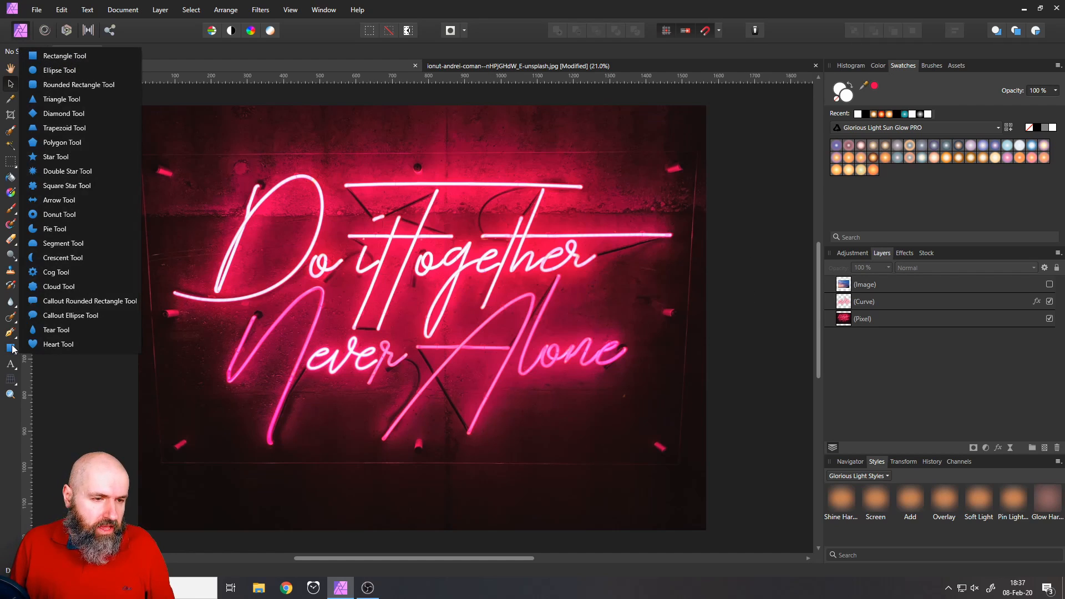
- Draw a stroke-free white ellipse and give it a blue 200 px Outer Glow
click(60, 70)
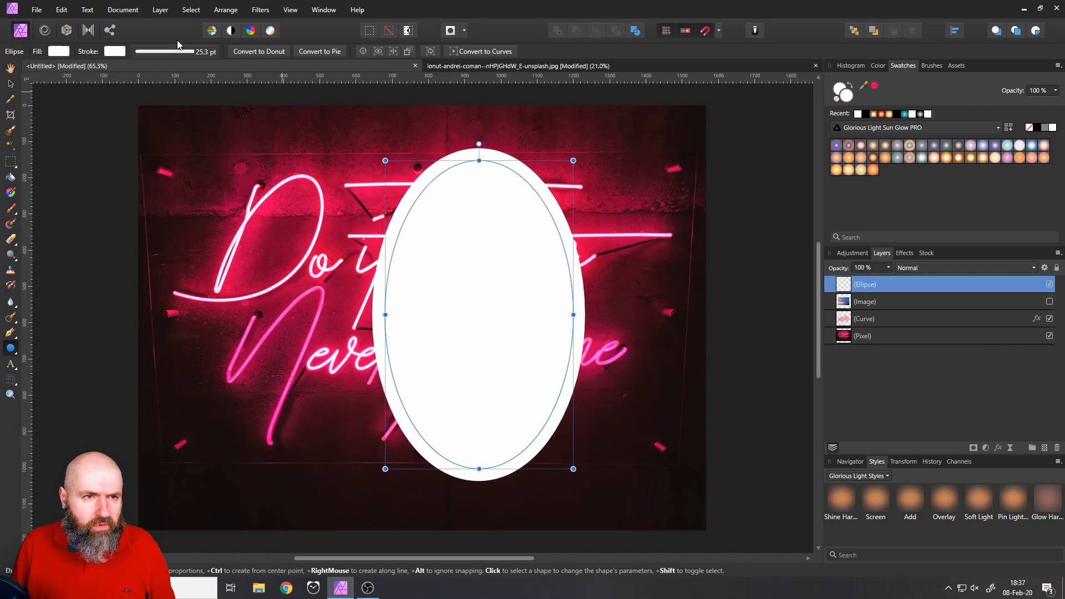
click(136, 51)
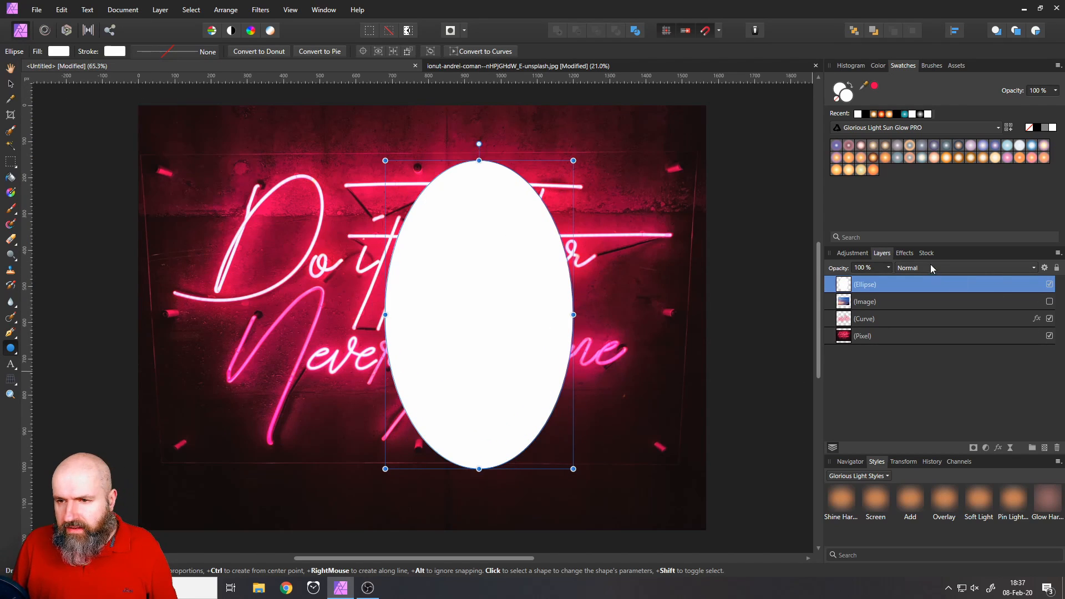
click(904, 253)
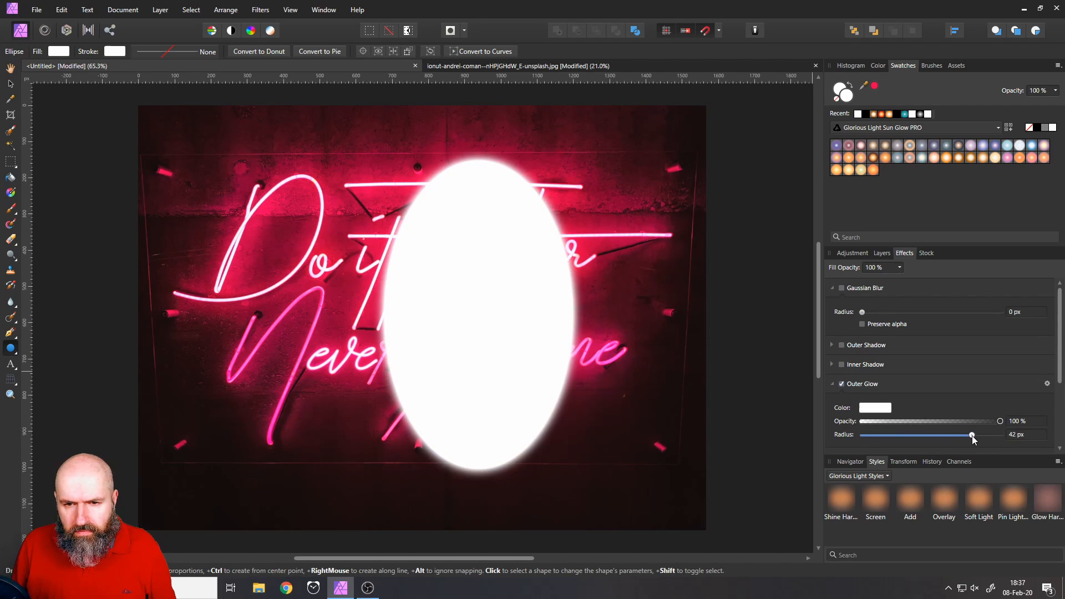
click(874, 407)
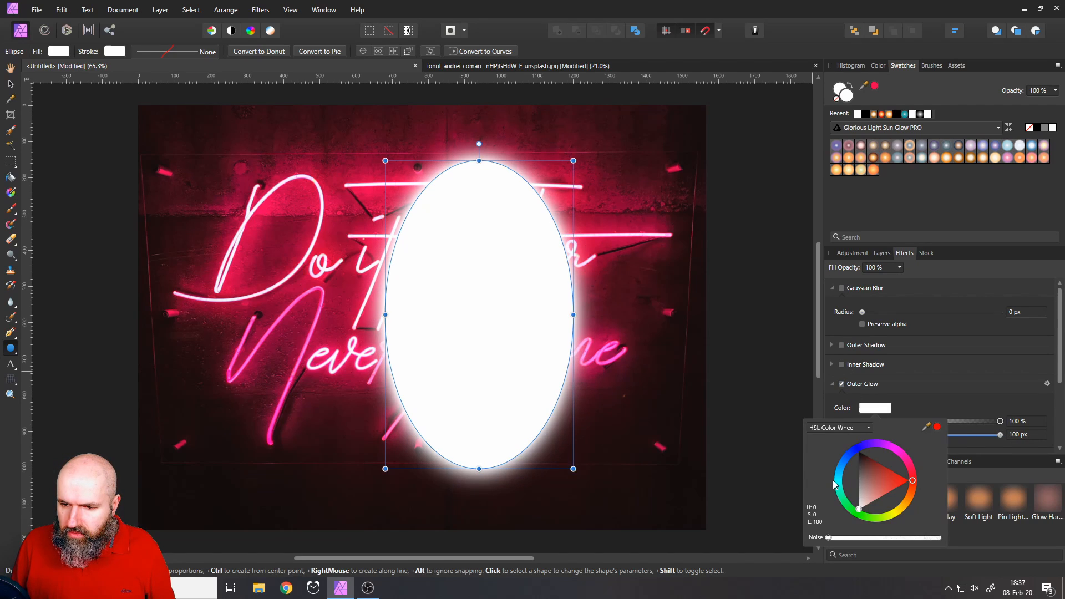
click(842, 470)
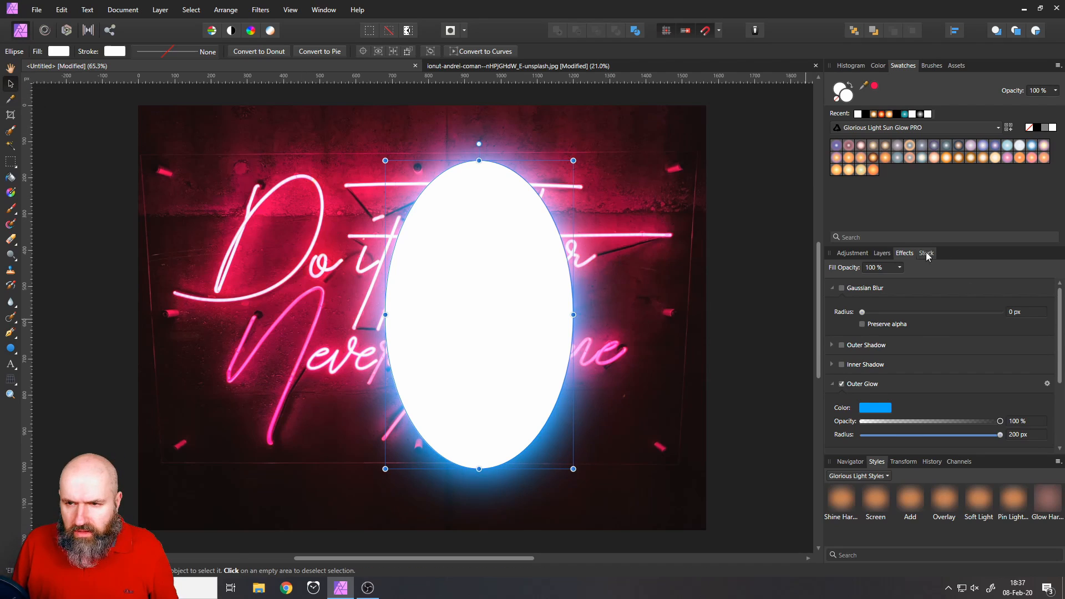
- Add a pixel mask to the Ellipse layer, select the mask, and pick the Paint Brush
click(881, 253)
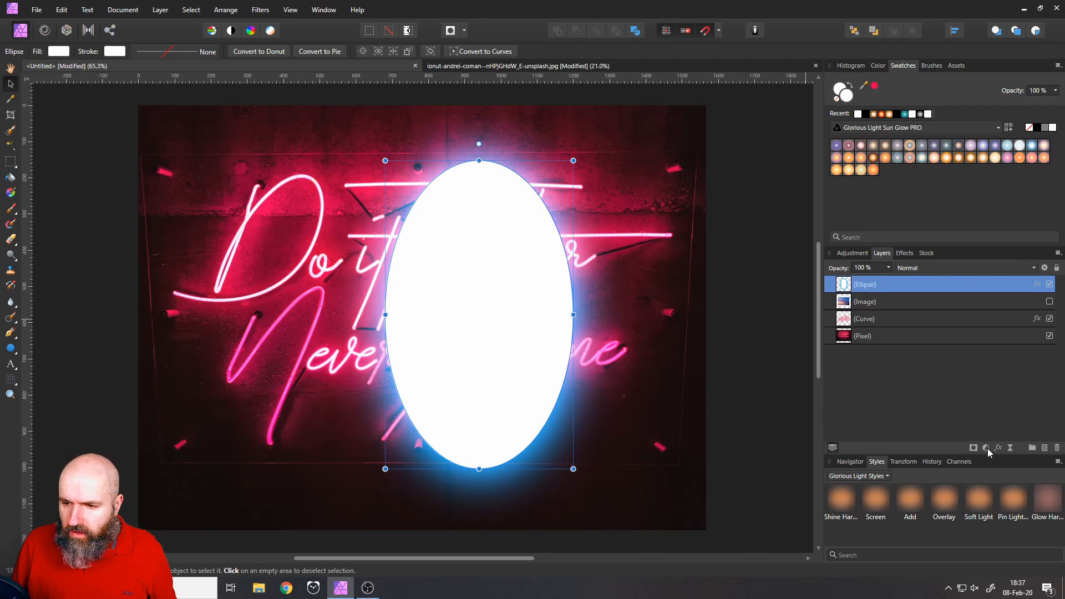
click(859, 284)
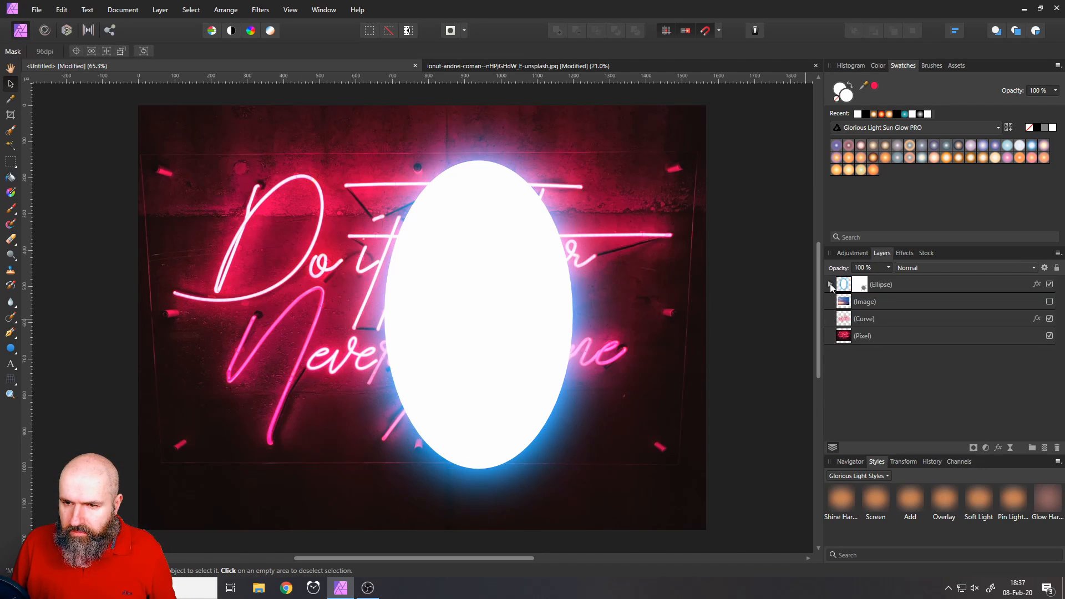
click(829, 284)
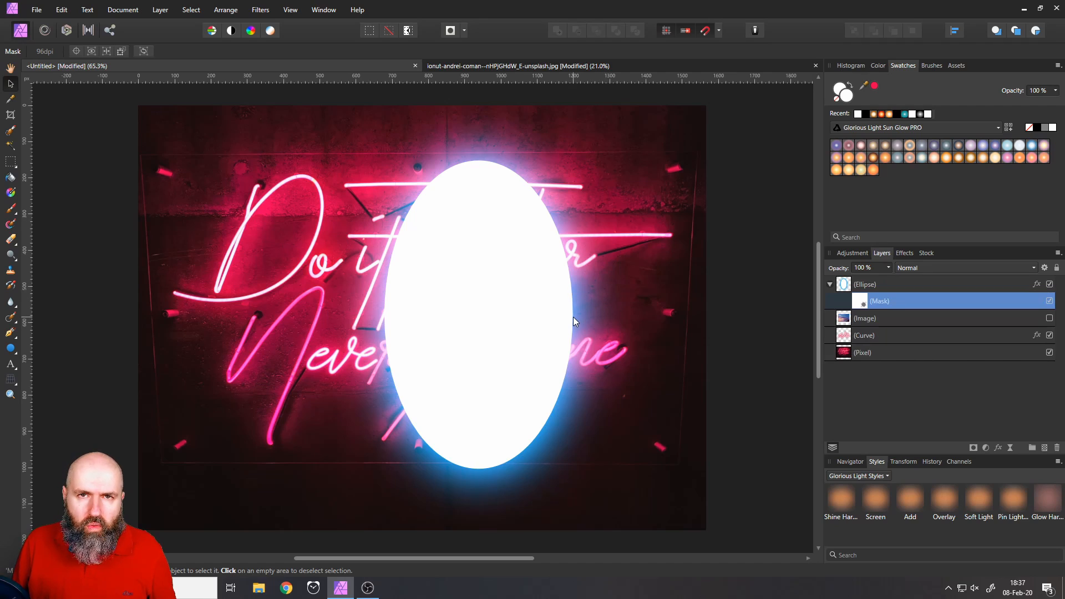
mouse_move(14, 309)
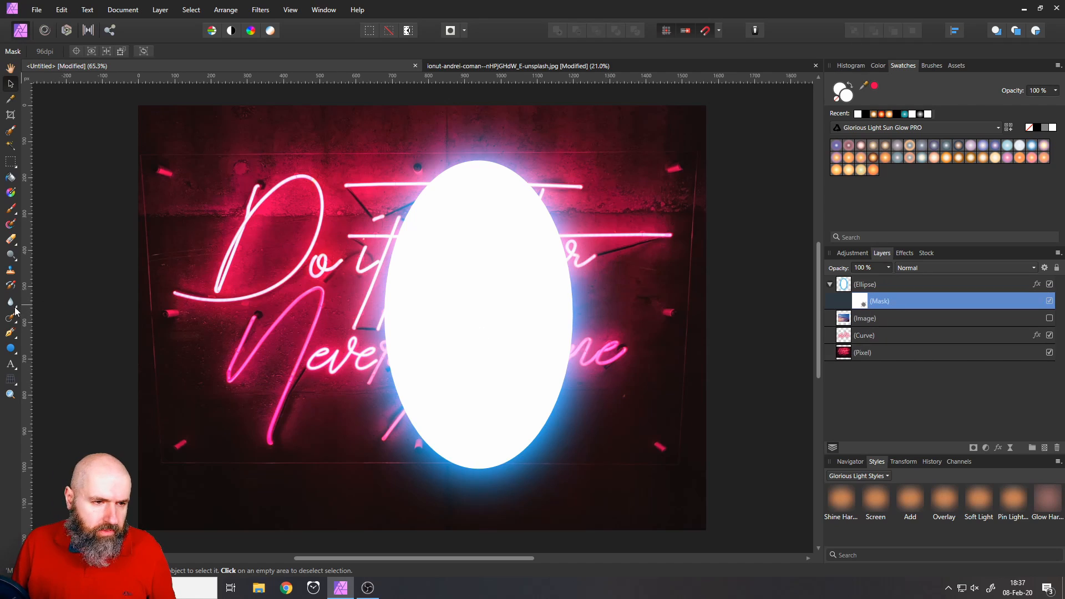
click(11, 193)
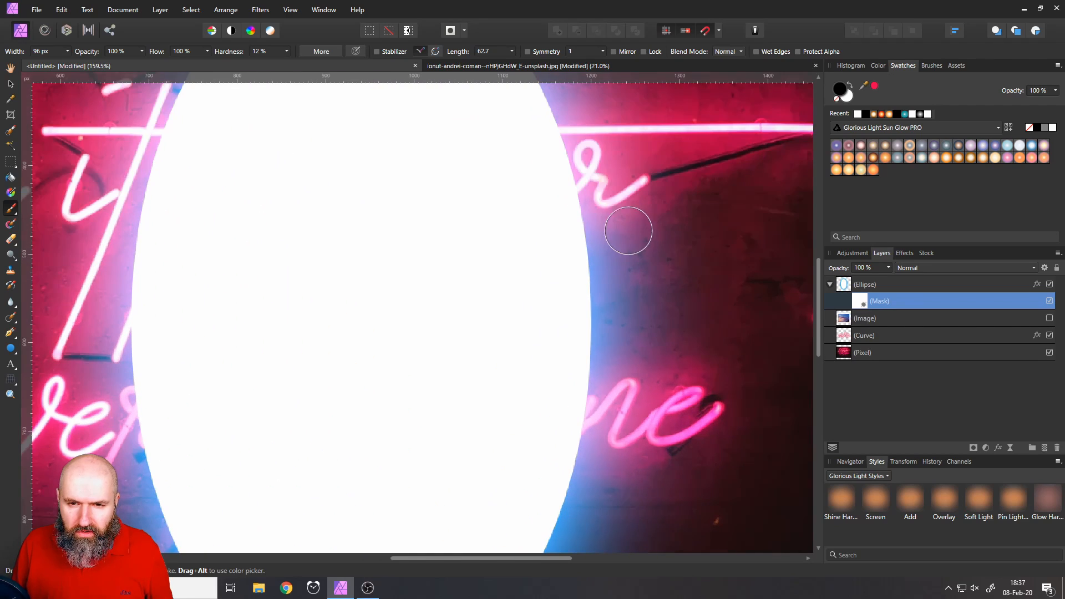
mouse_move(617, 282)
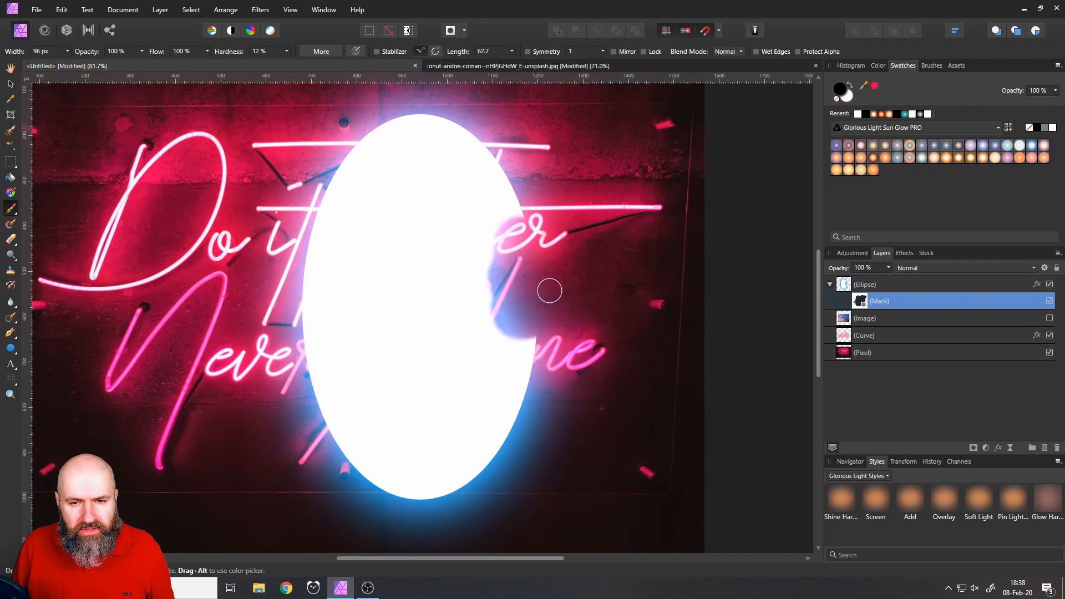
mouse_move(566, 318)
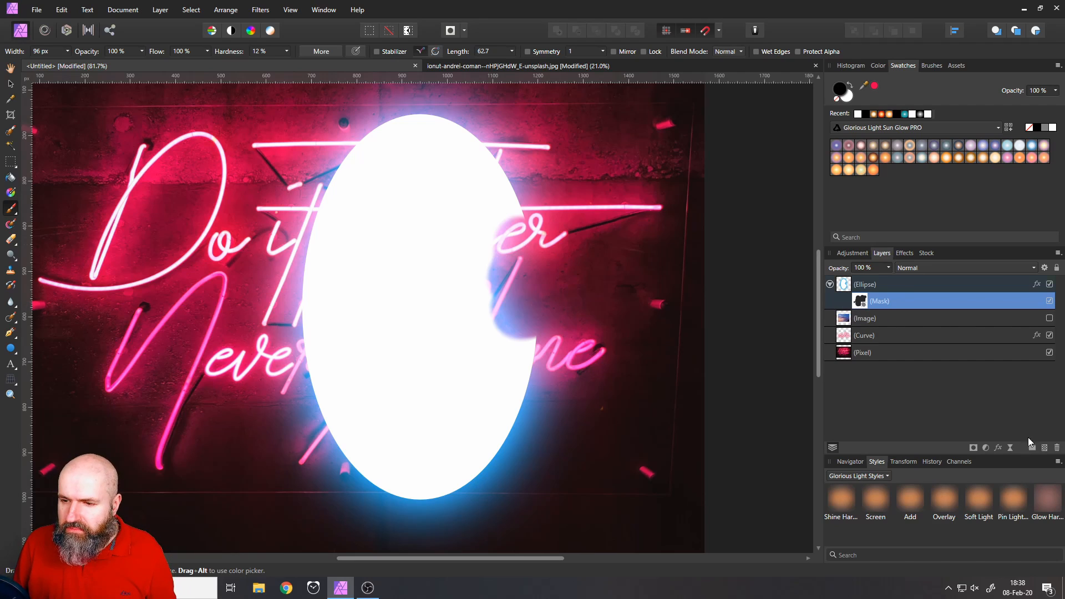
- Select the ellipse layer's mask and add a mask to the ellipse group
click(830, 284)
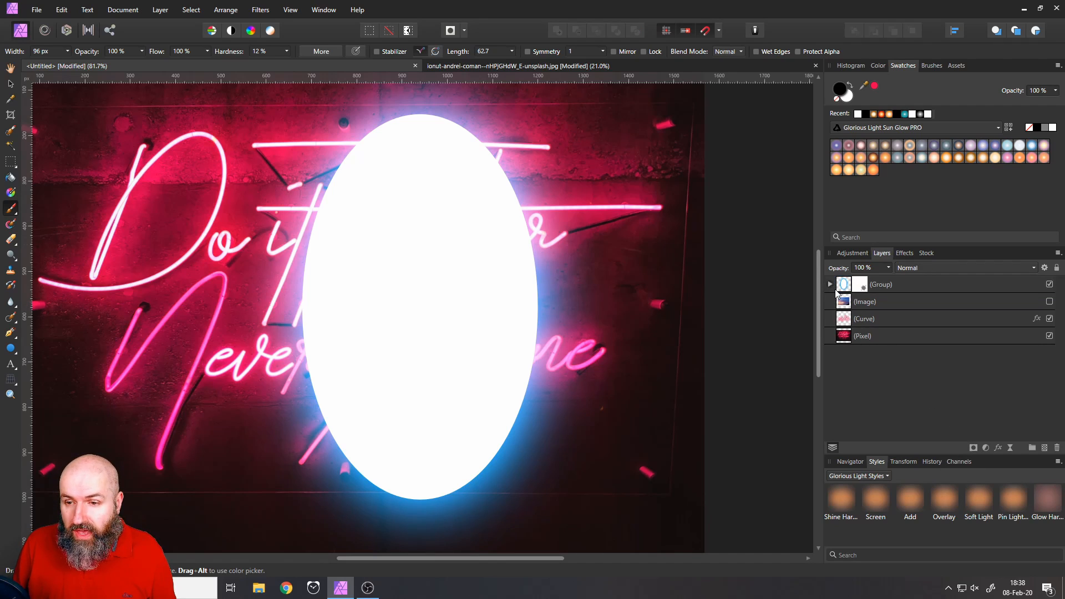
click(829, 284)
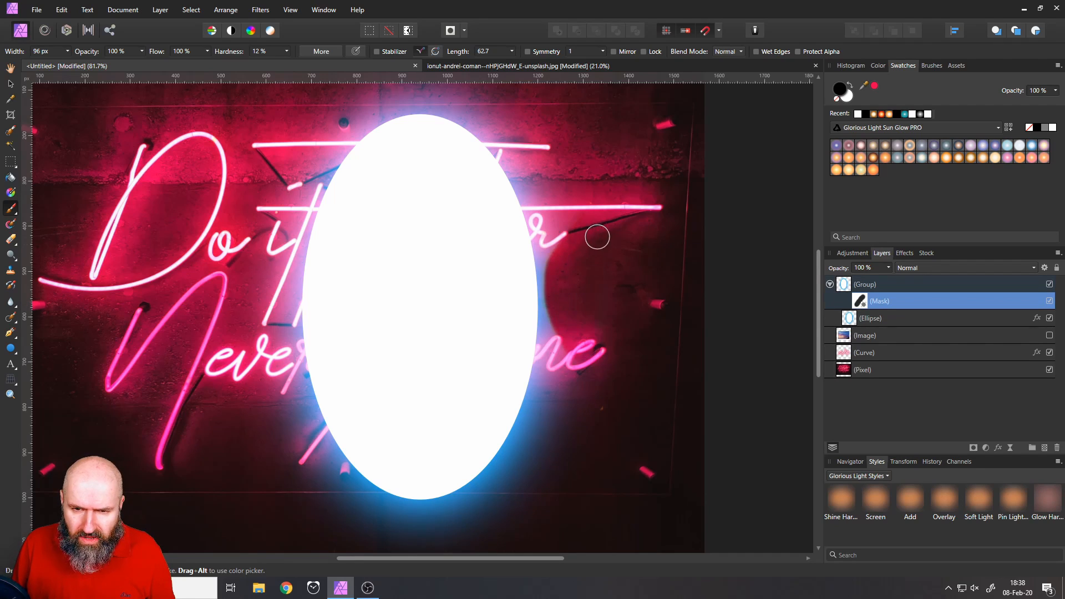
mouse_move(639, 333)
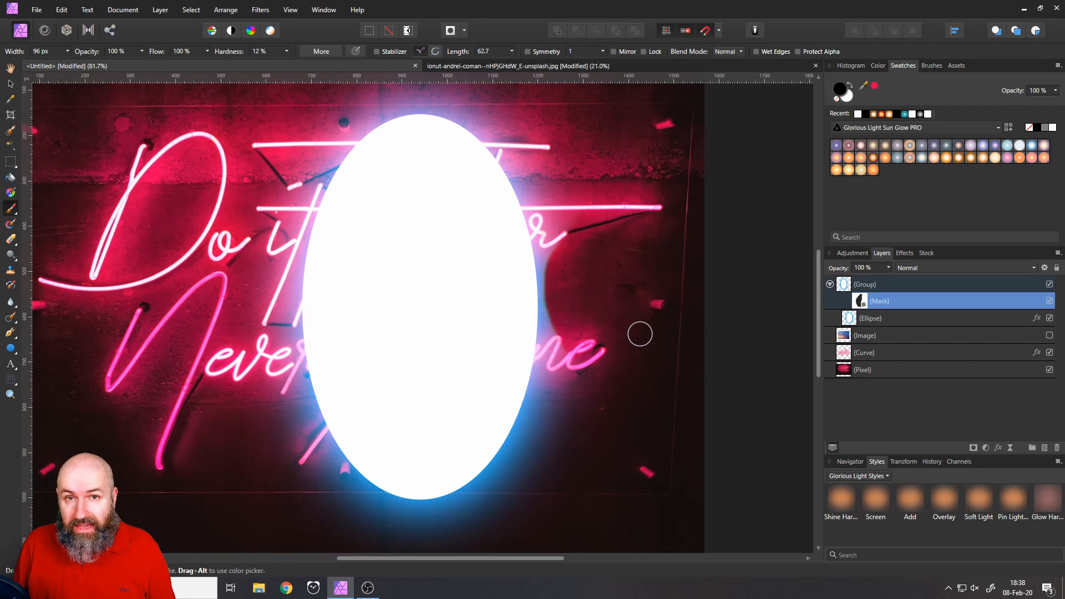
mouse_move(519, 305)
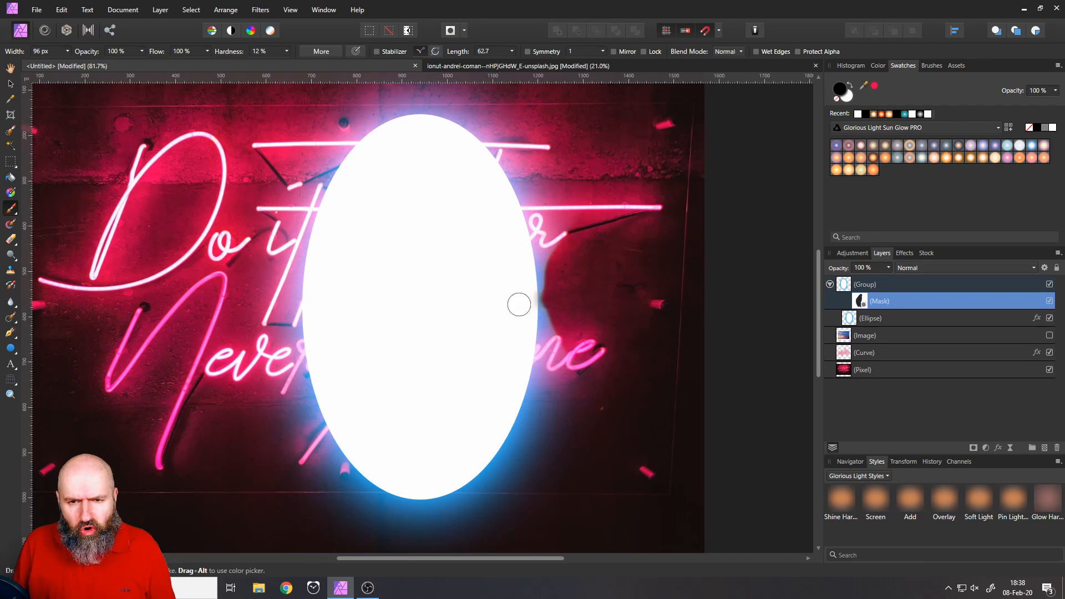
mouse_move(559, 314)
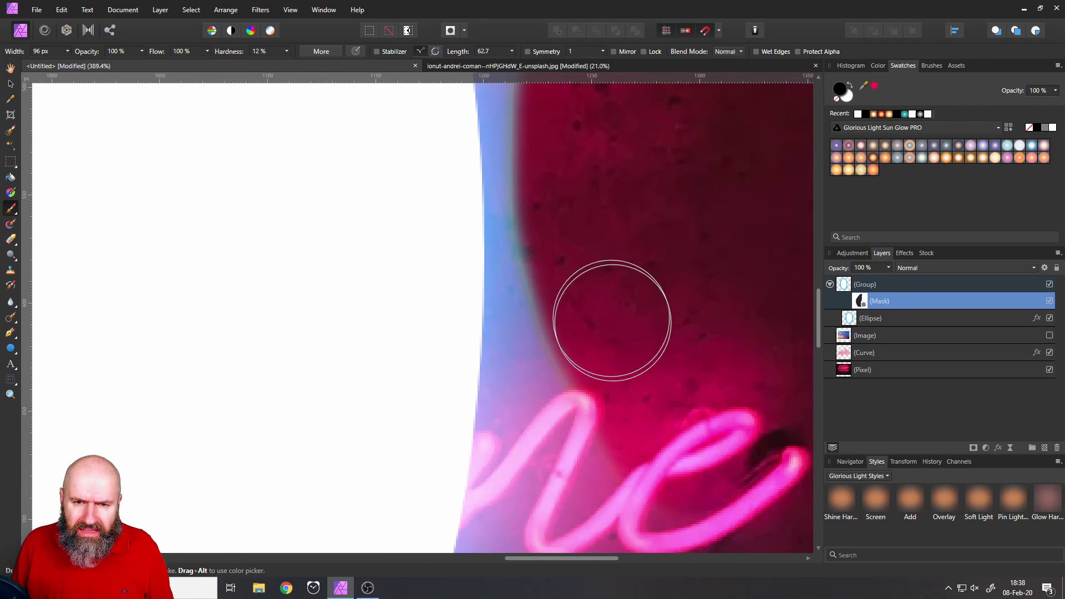
mouse_move(618, 299)
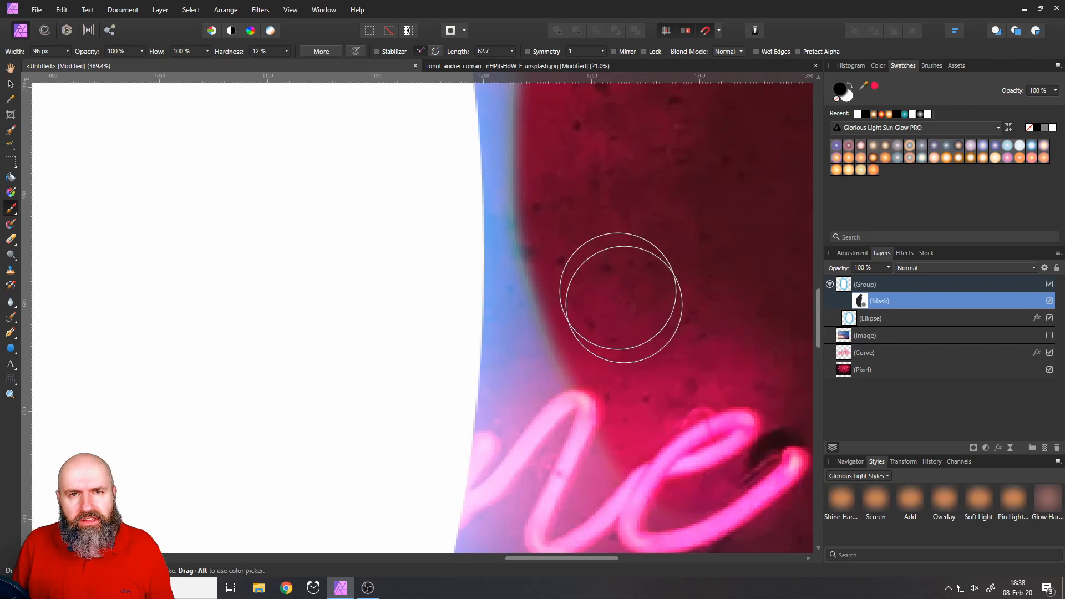
mouse_move(599, 339)
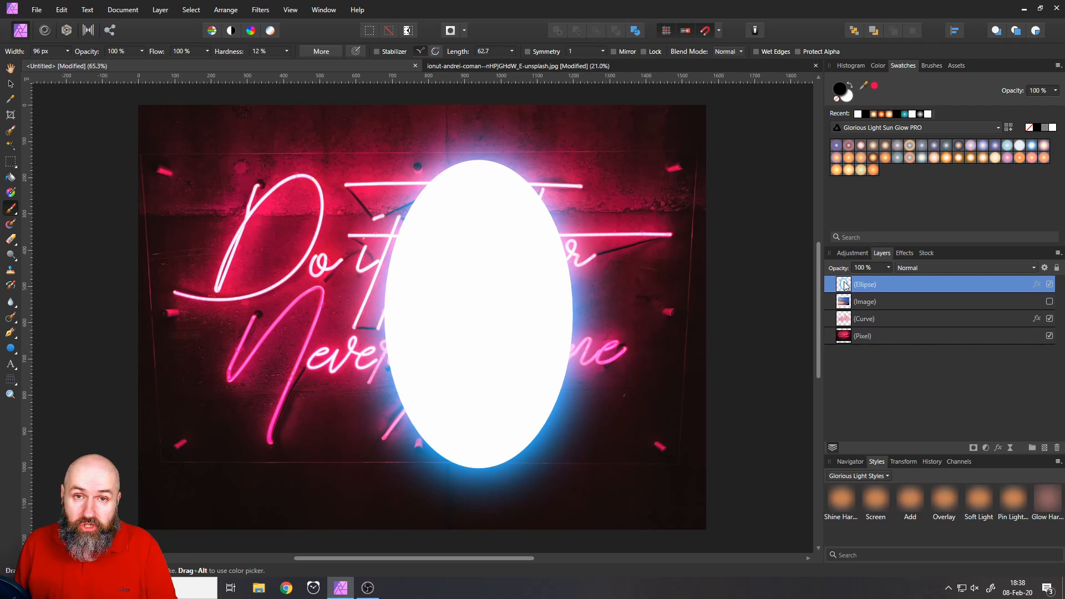
- Duplicate the Ellipse layer and hide the lower original copy
right_click(865, 284)
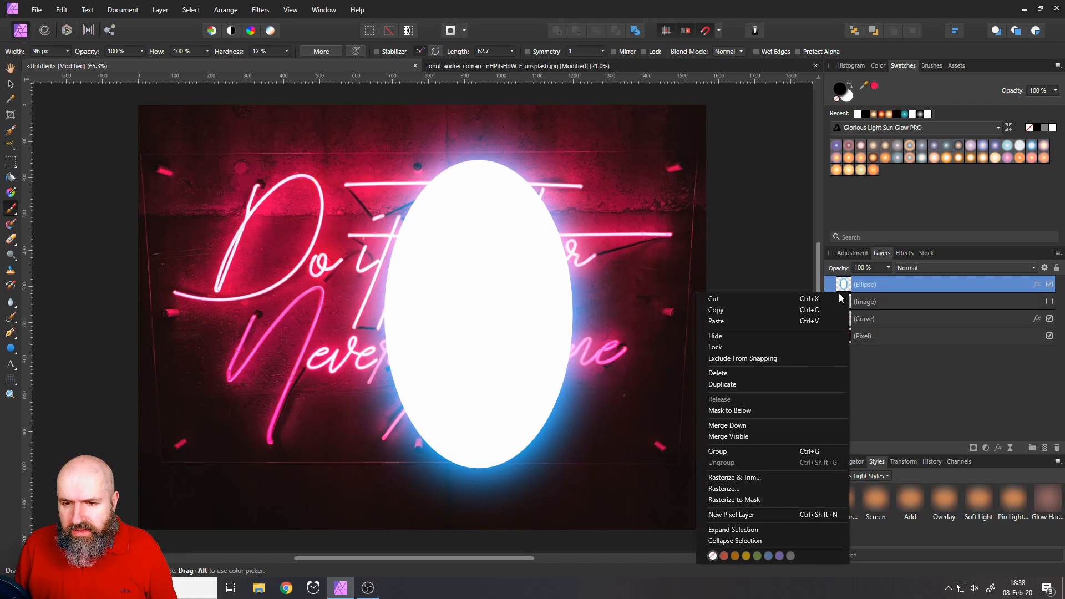
click(722, 384)
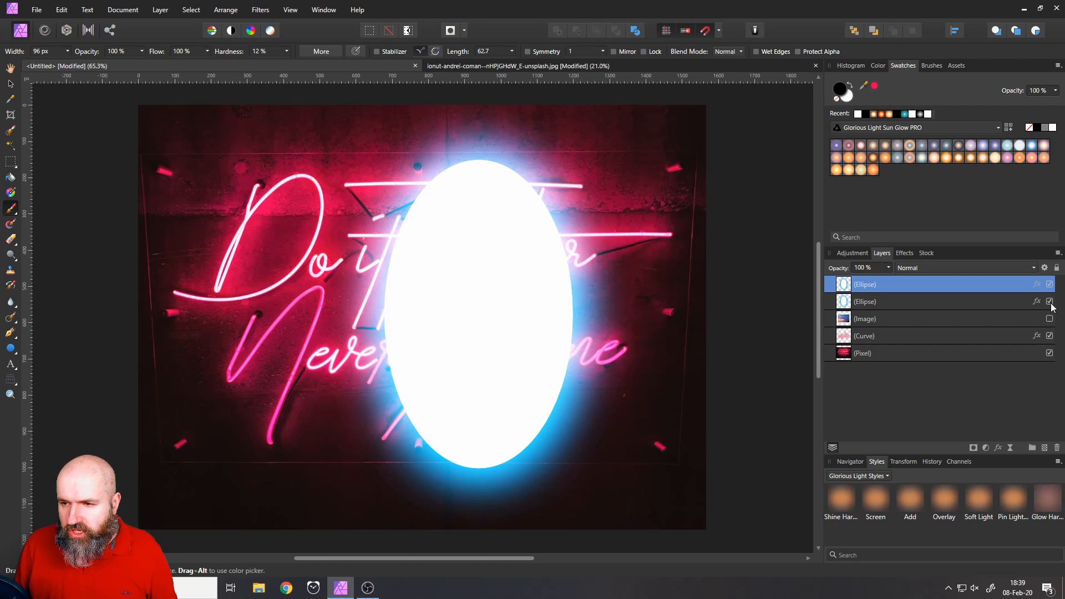
click(1049, 301)
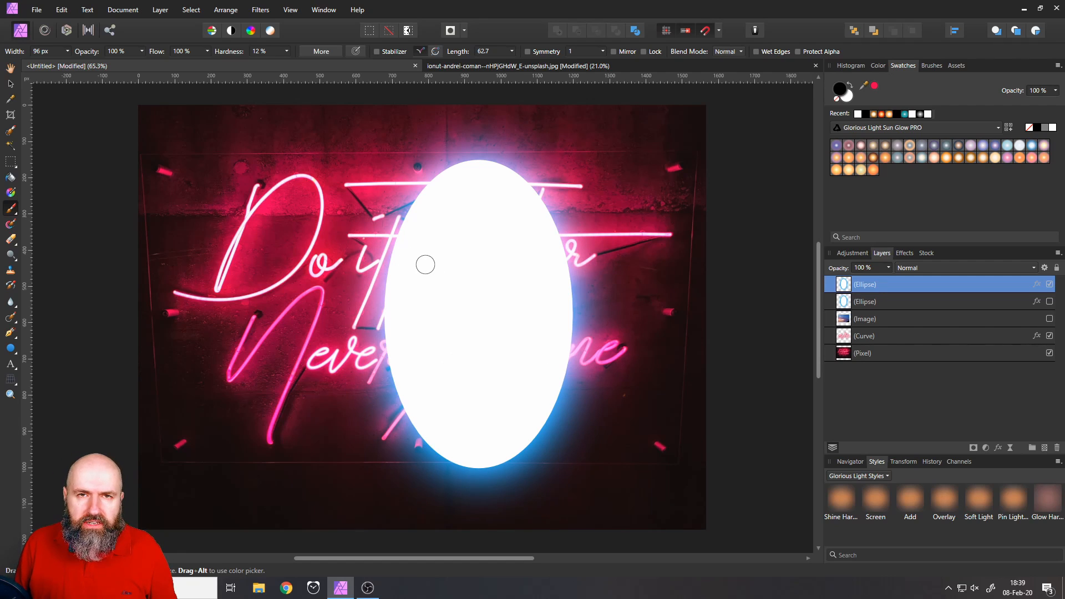
- Rasterize the top ellipse copy with Preserve layer FX unticked, baking in the glow
right_click(866, 284)
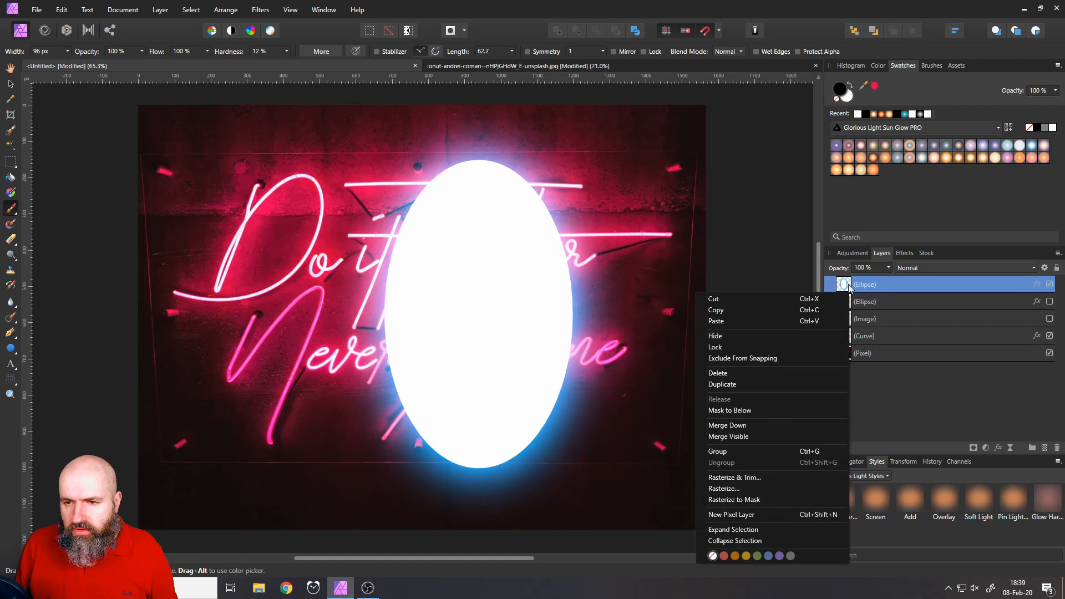
mouse_move(761, 488)
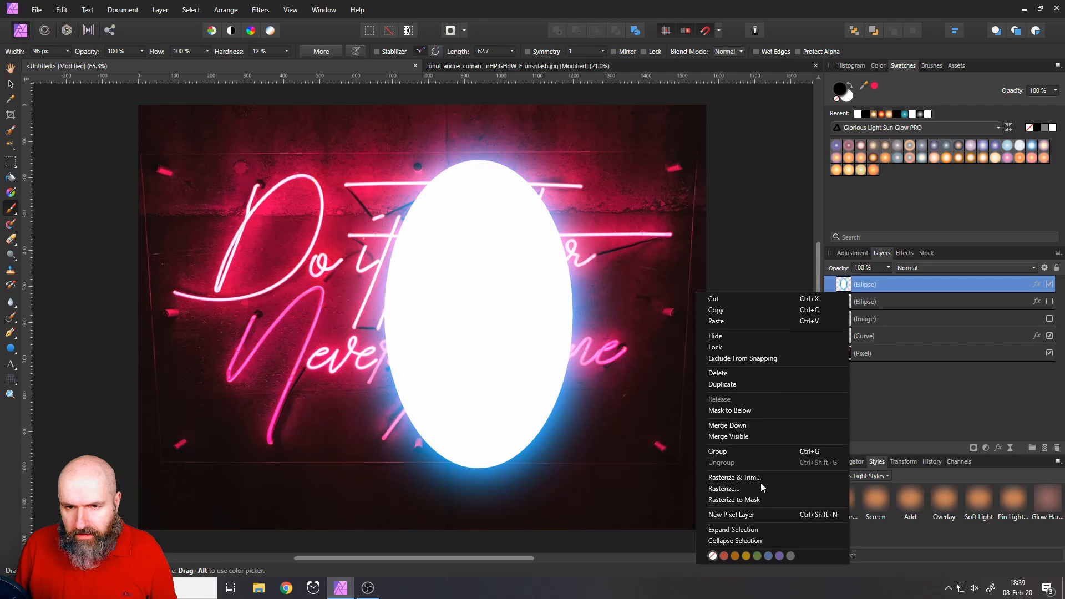
click(724, 488)
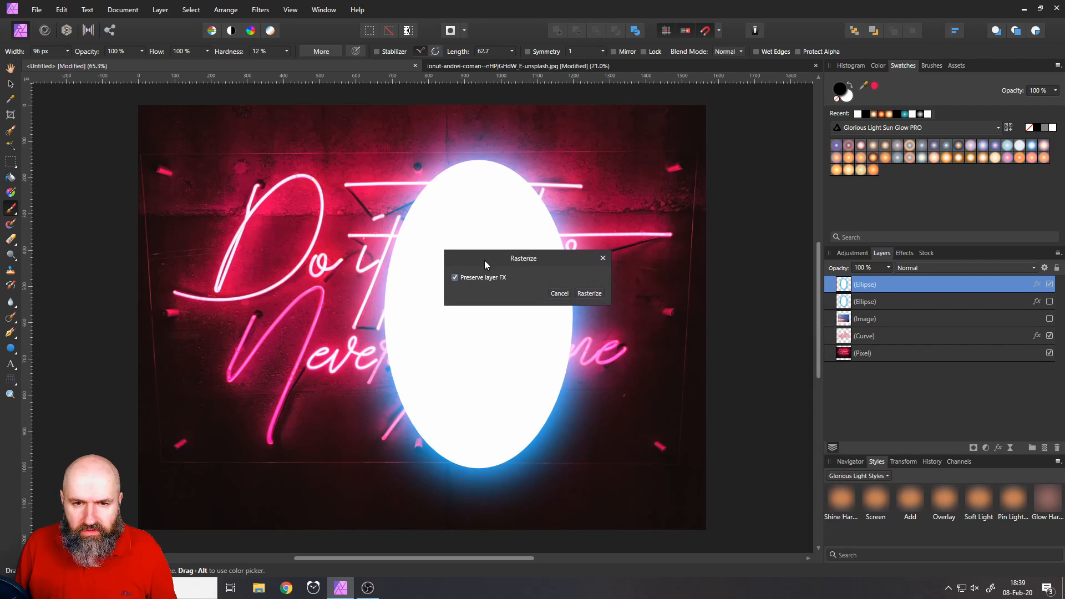
mouse_move(455, 285)
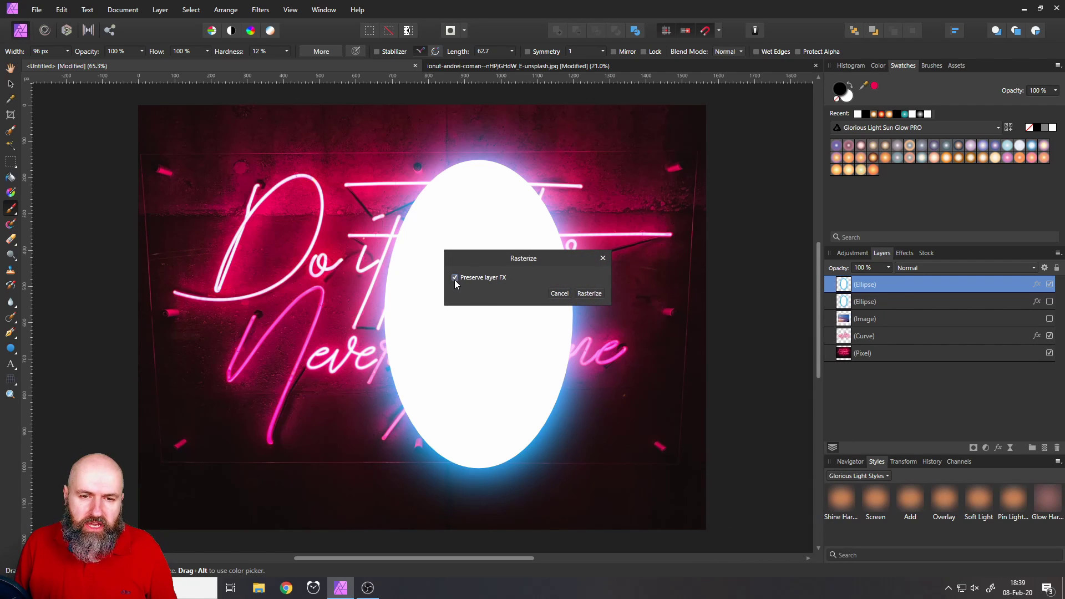
click(454, 277)
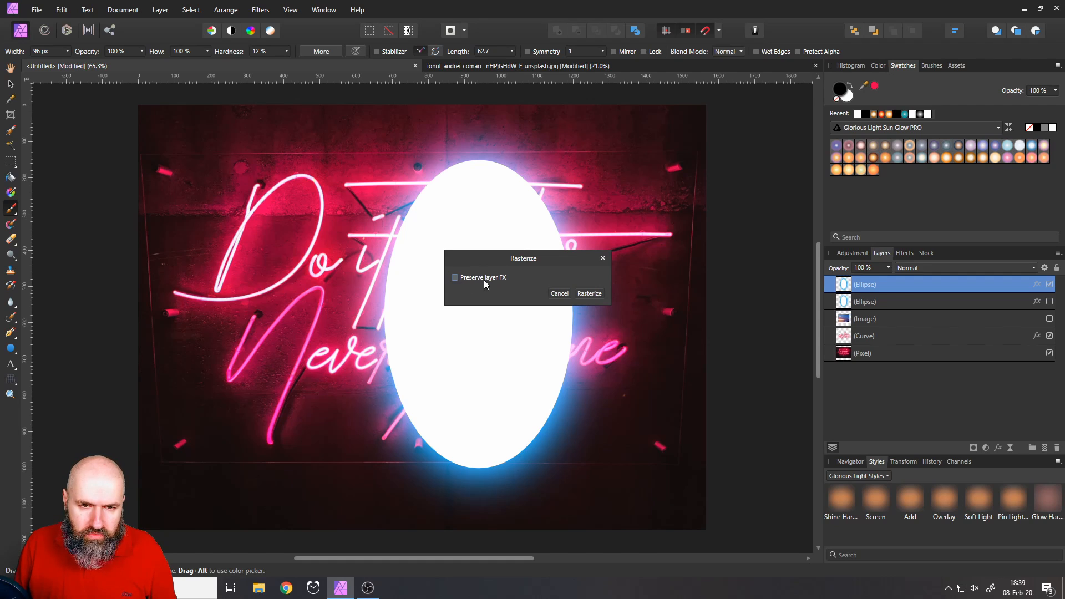
mouse_move(587, 299)
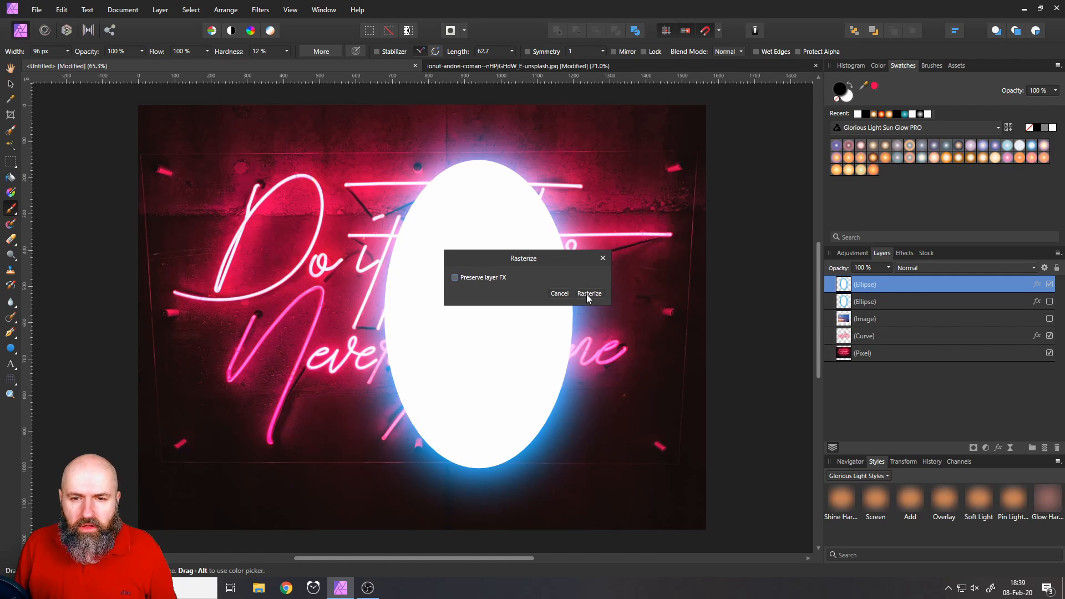
click(589, 294)
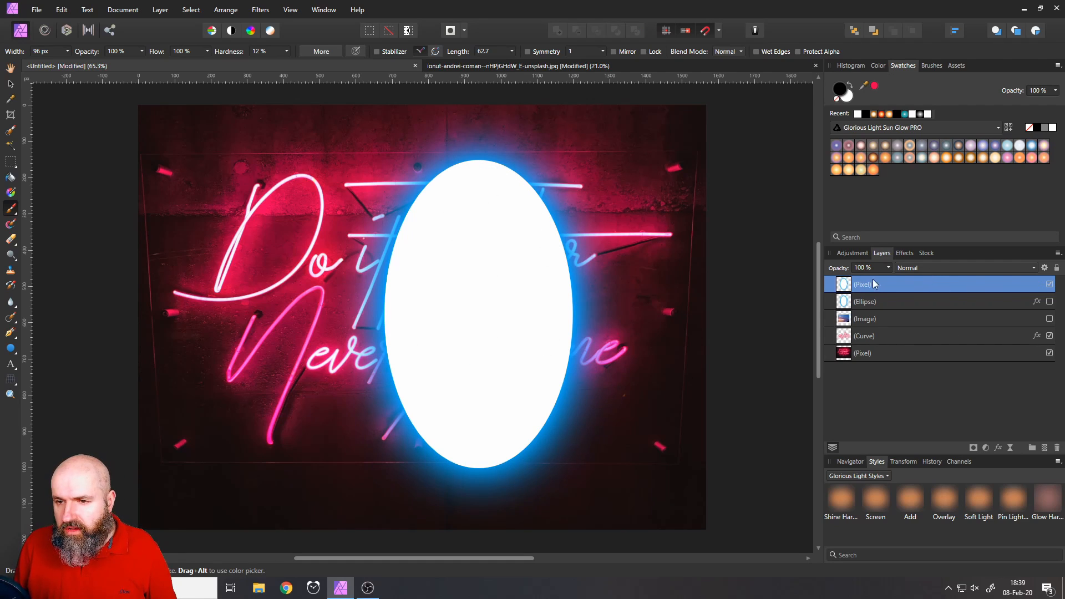
- Change the rasterized Pixel layer's blend mode from the blending modes dropdown
click(961, 267)
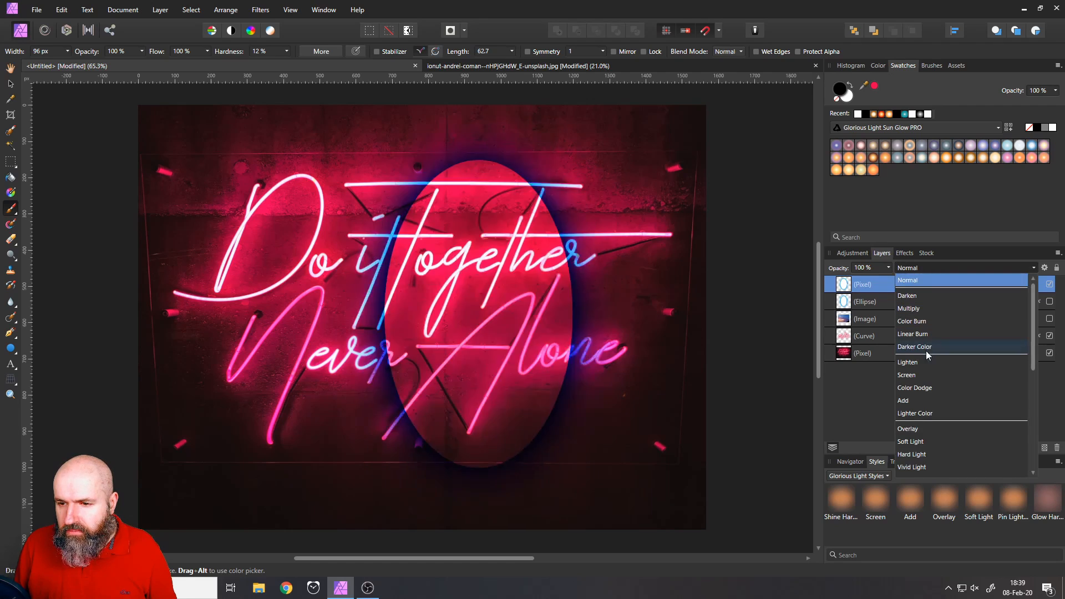
click(907, 374)
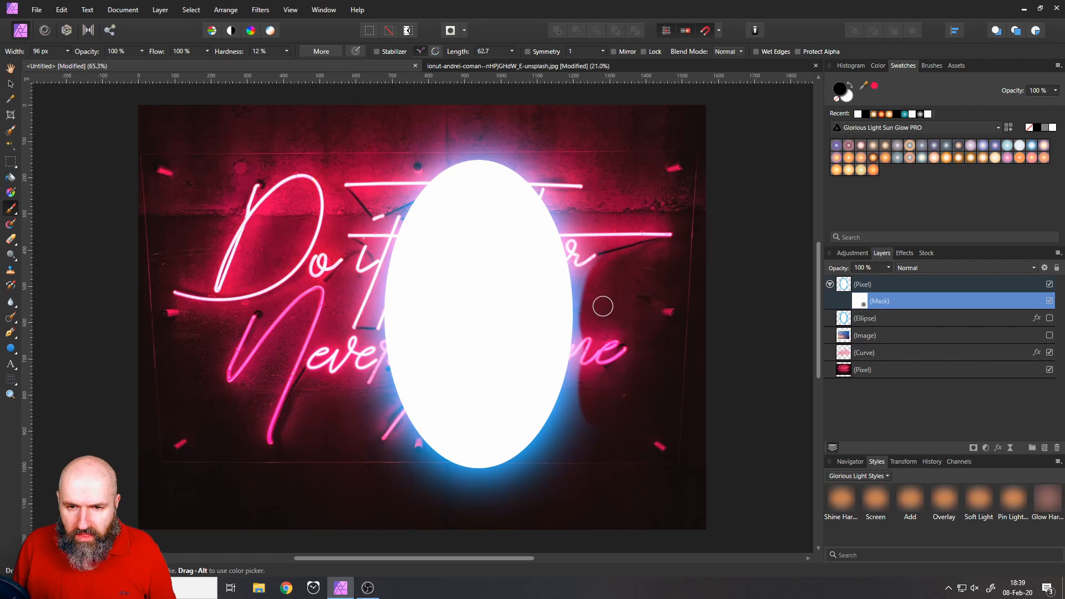
mouse_move(593, 320)
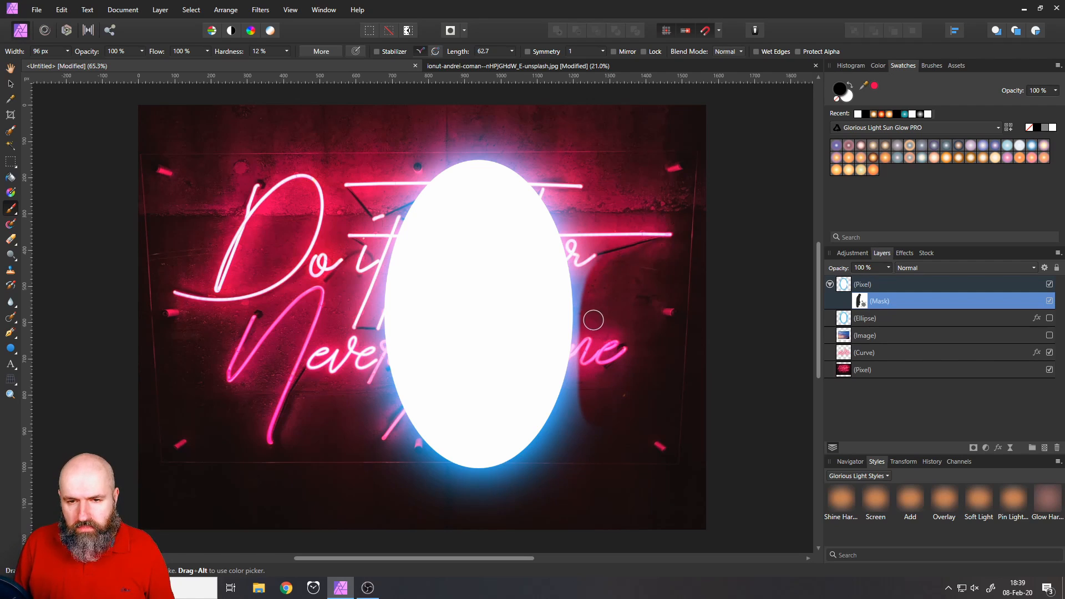